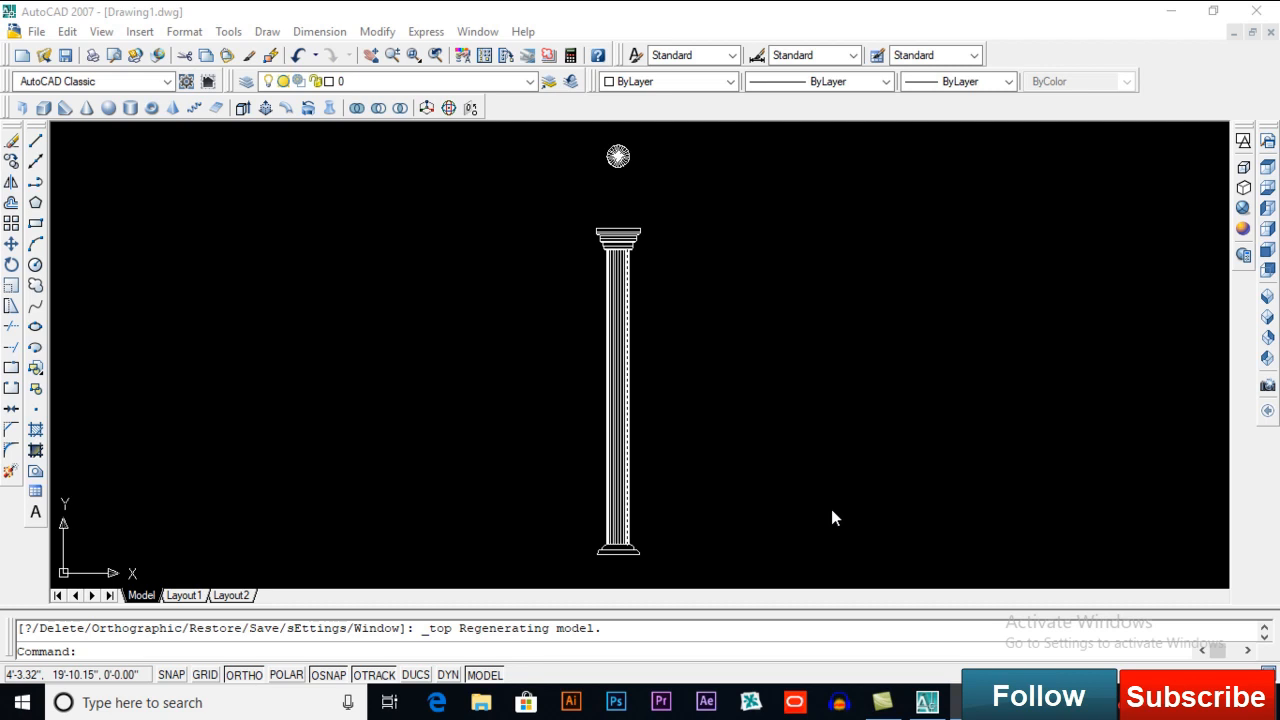
mouse_move(828, 518)
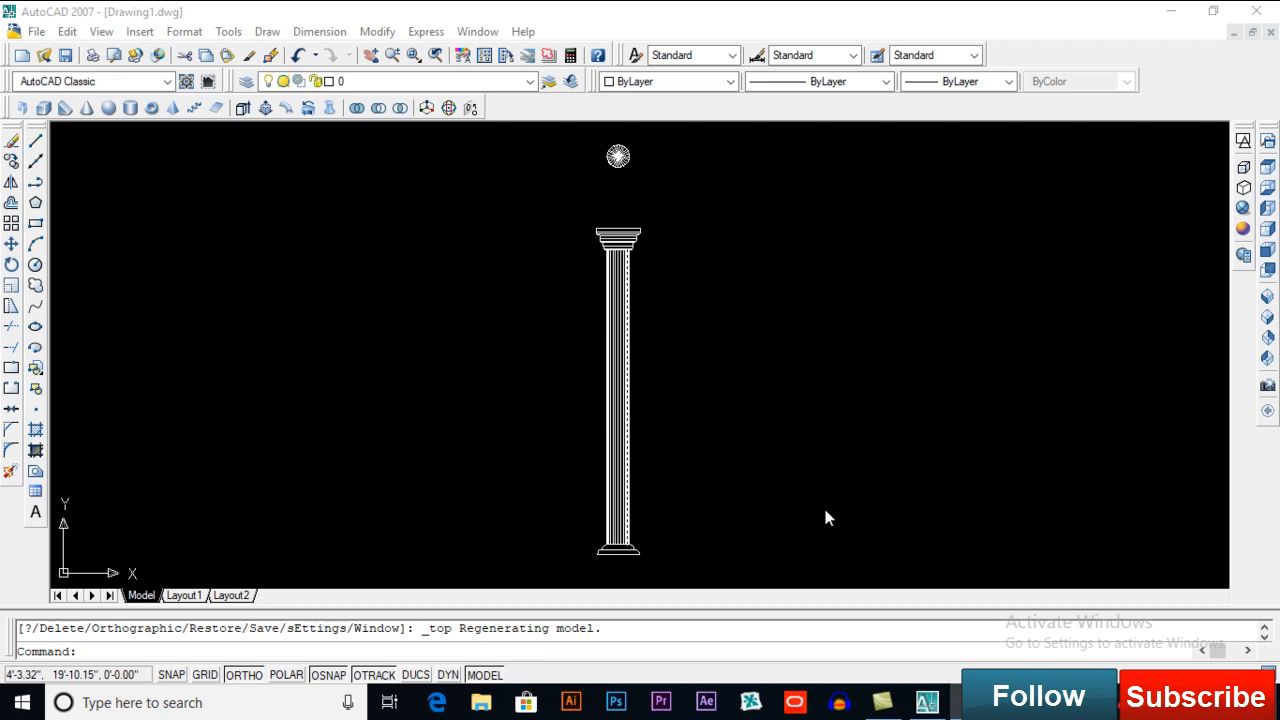
mouse_move(824, 520)
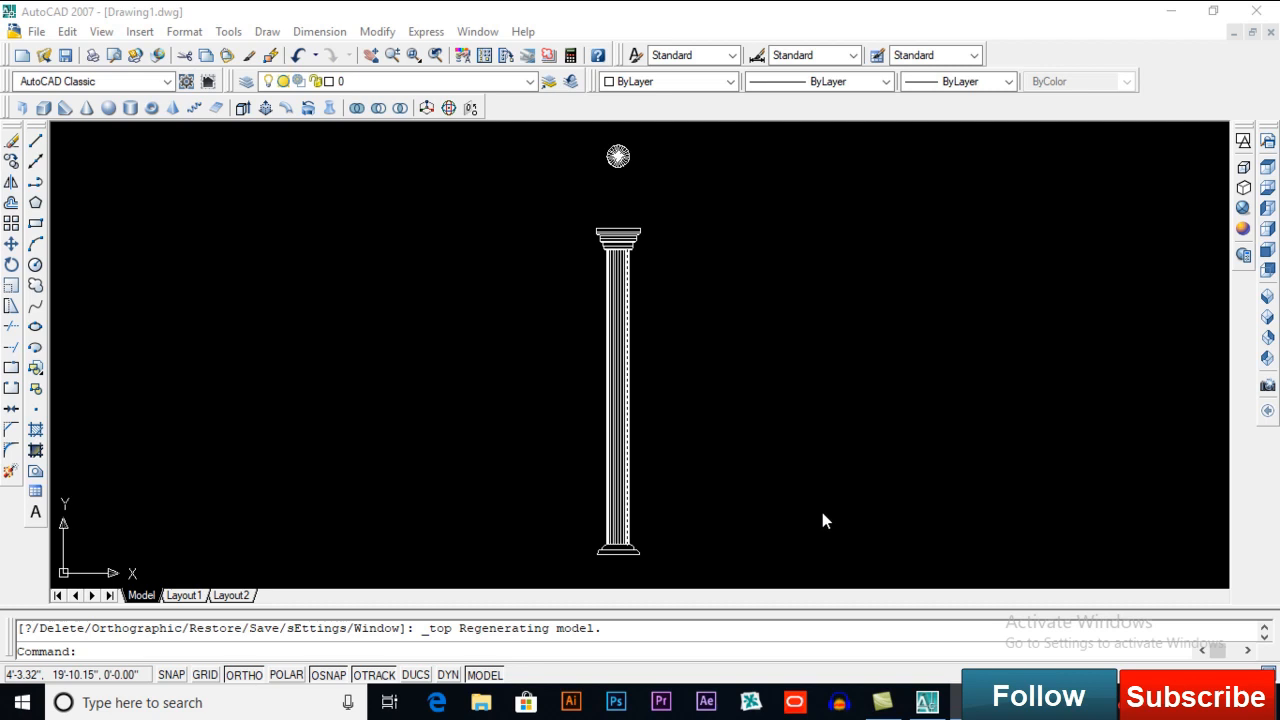
mouse_move(790, 520)
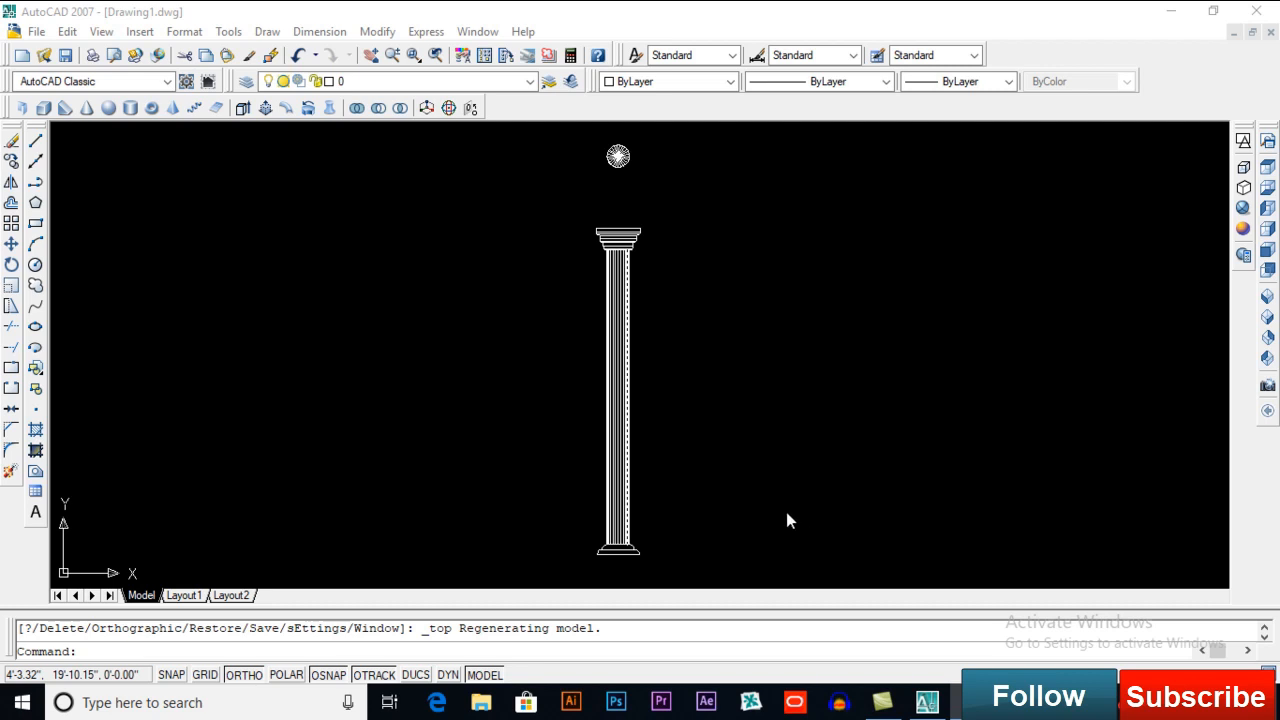
mouse_move(716, 464)
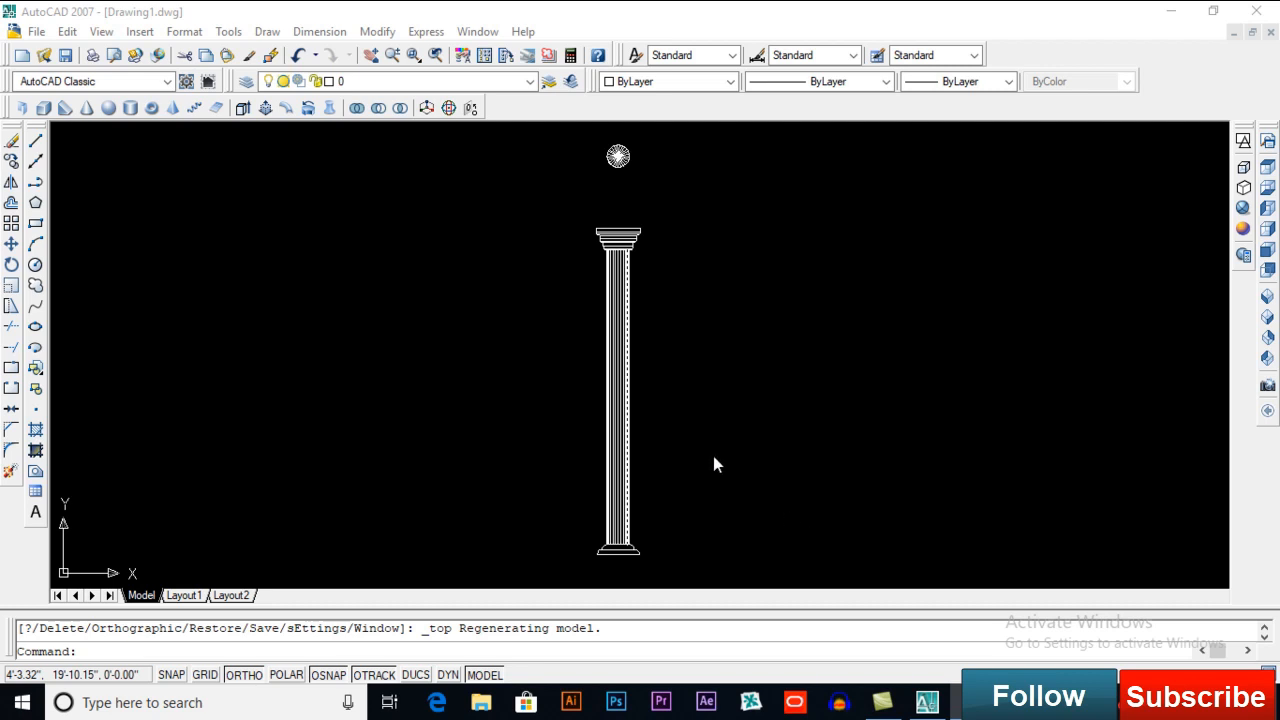
mouse_move(694, 436)
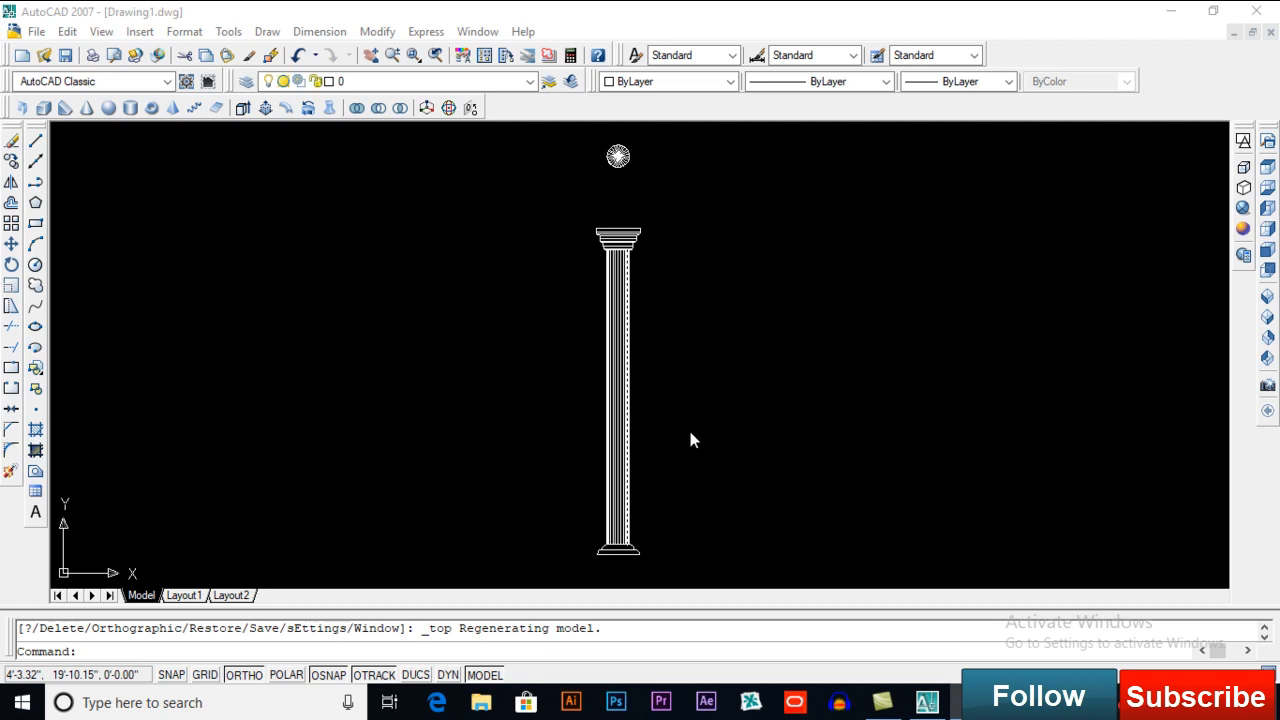
mouse_move(686, 434)
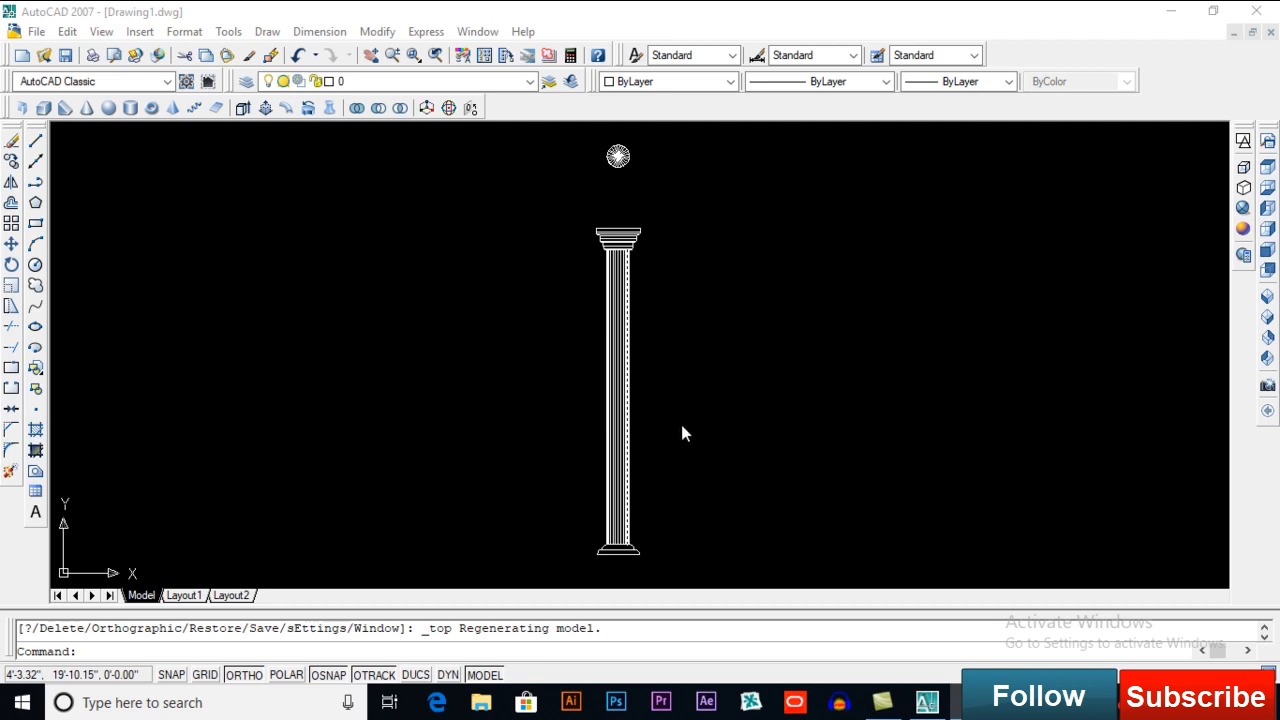
mouse_move(730, 450)
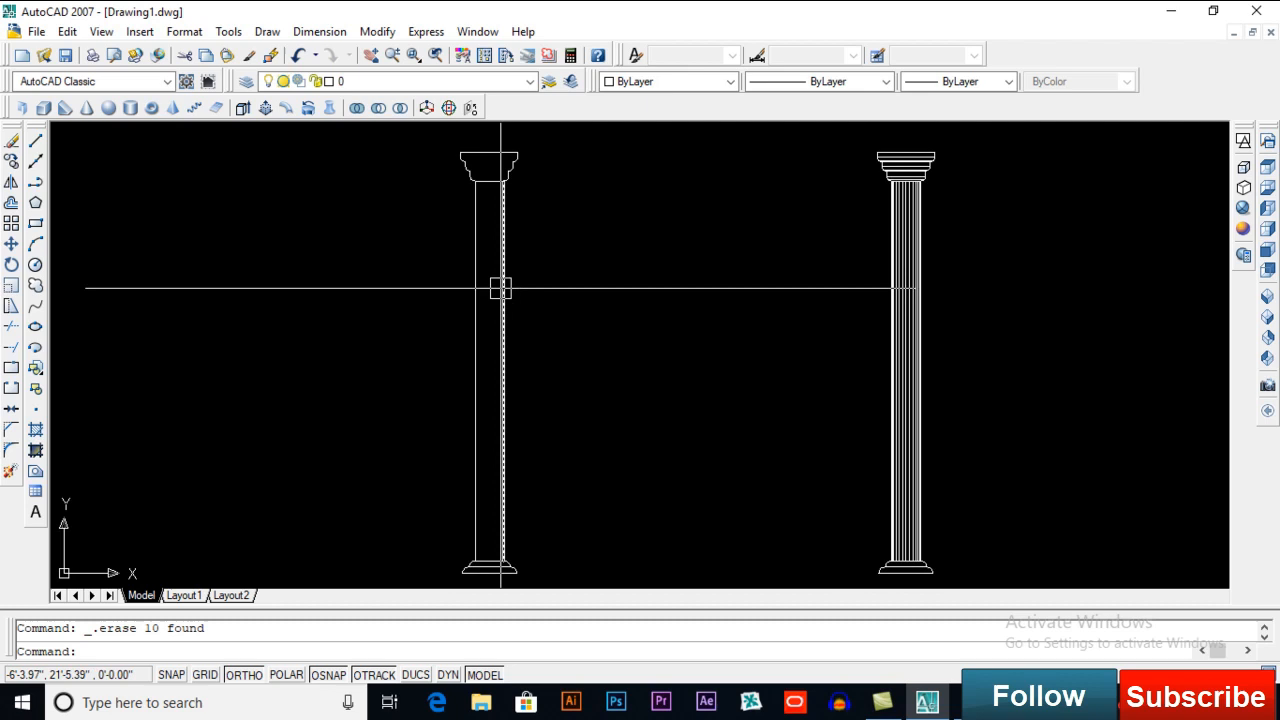
mouse_move(496, 236)
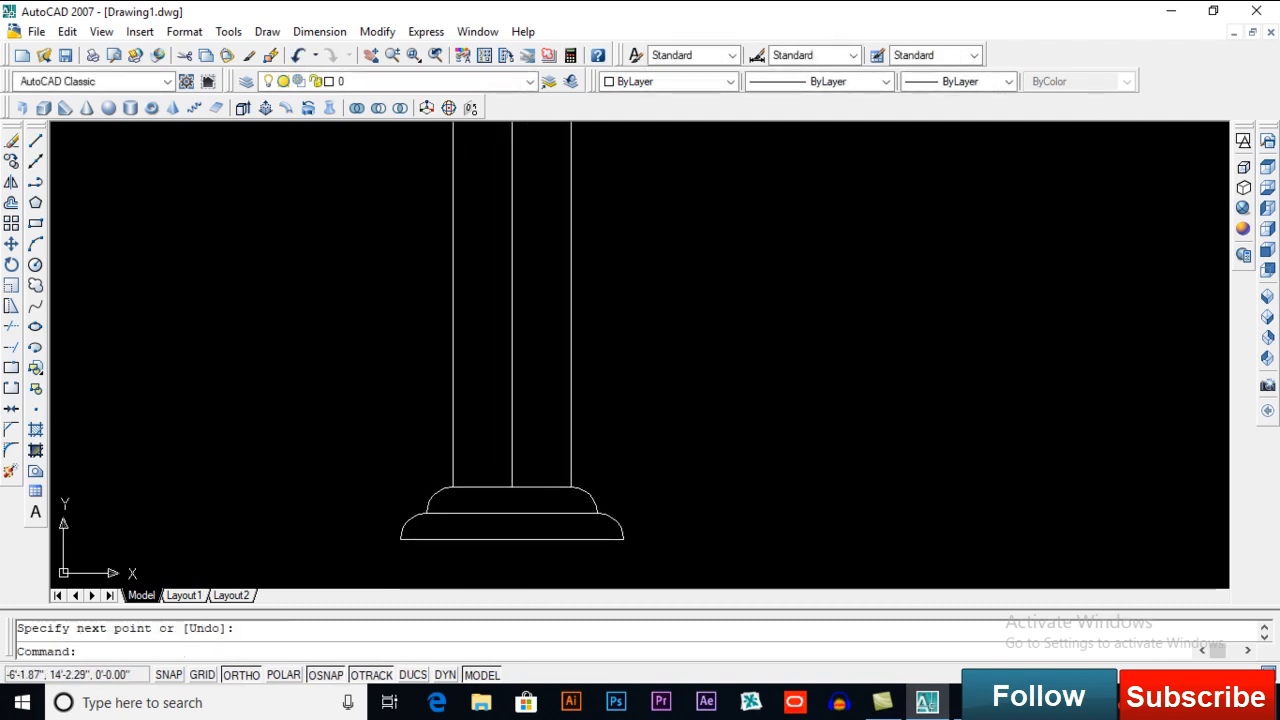
Finish the new base profile lines so the left column becomes a closed half-profile.
key("Enter")
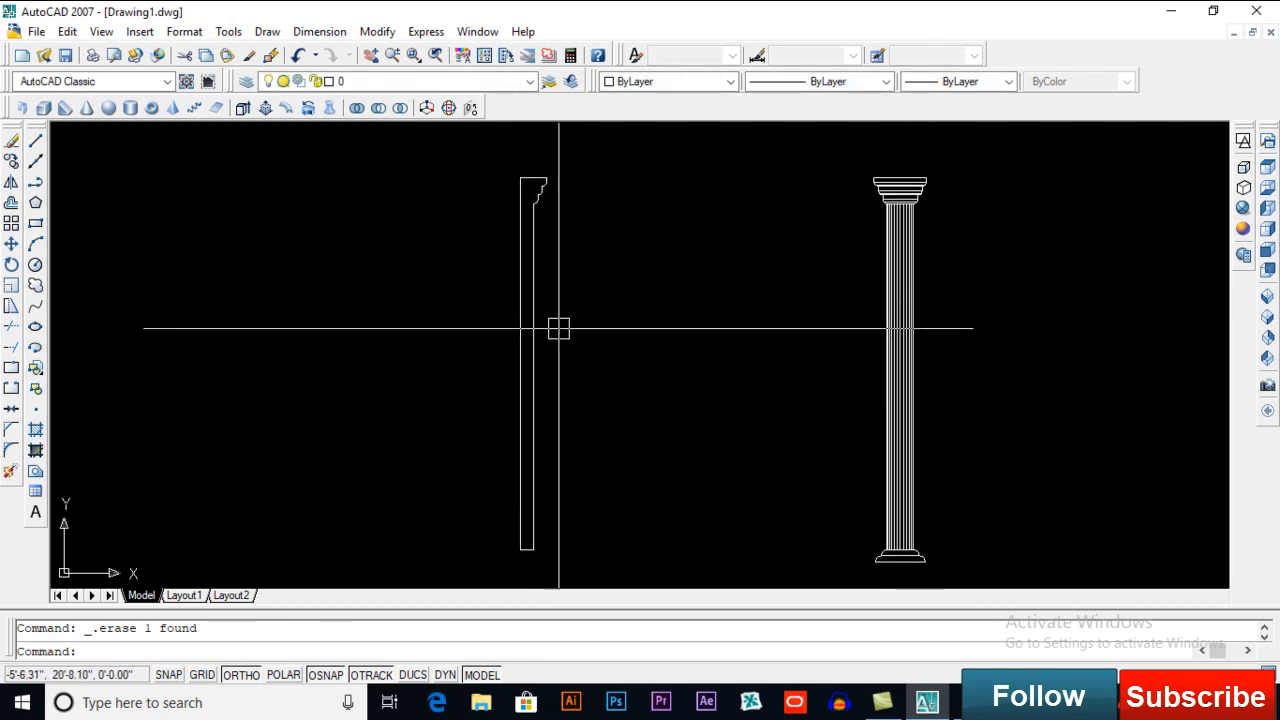
mouse_move(564, 248)
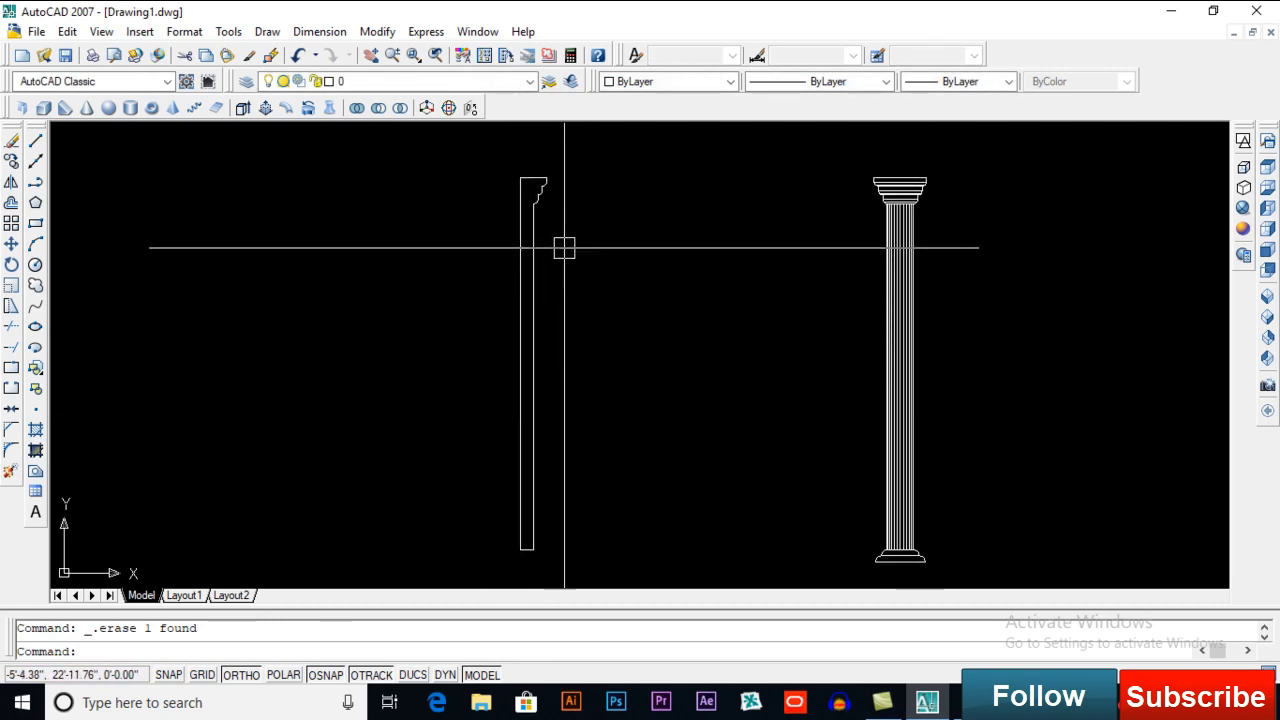
mouse_move(568, 276)
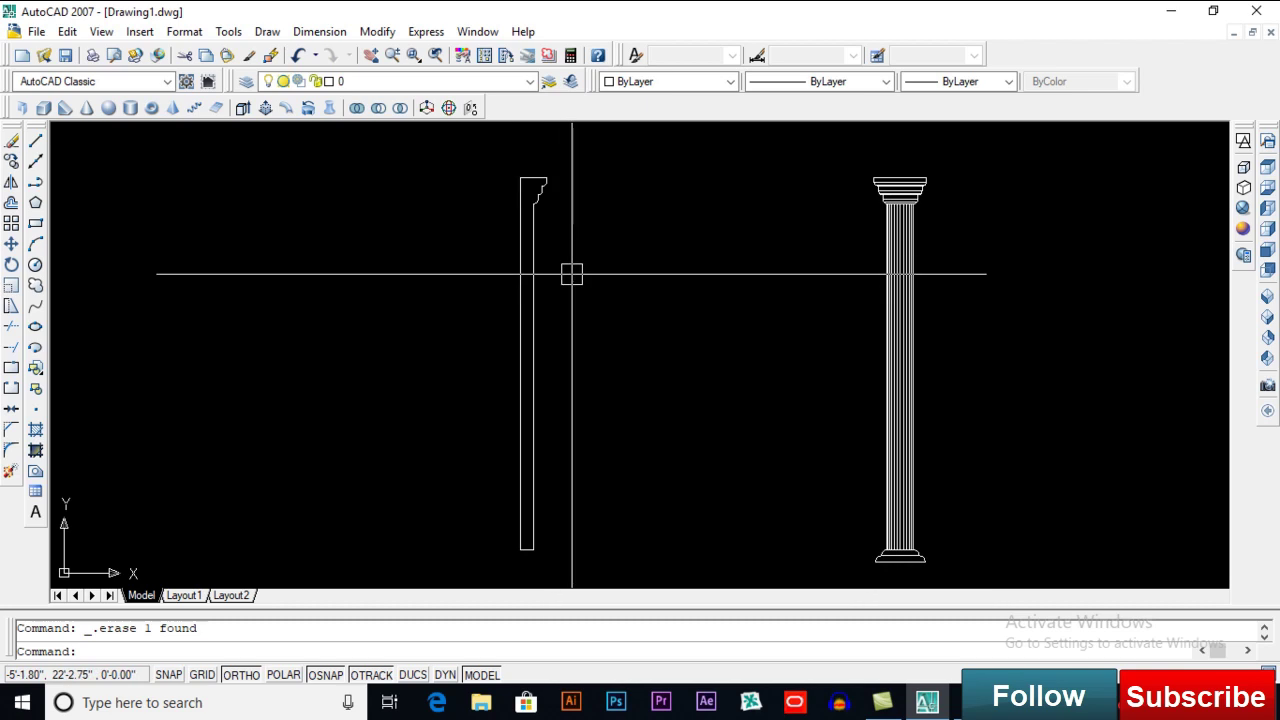
Convert the window-selected half-profile lines into a region with REG, then start REVOLVE.
type("reg REGION")
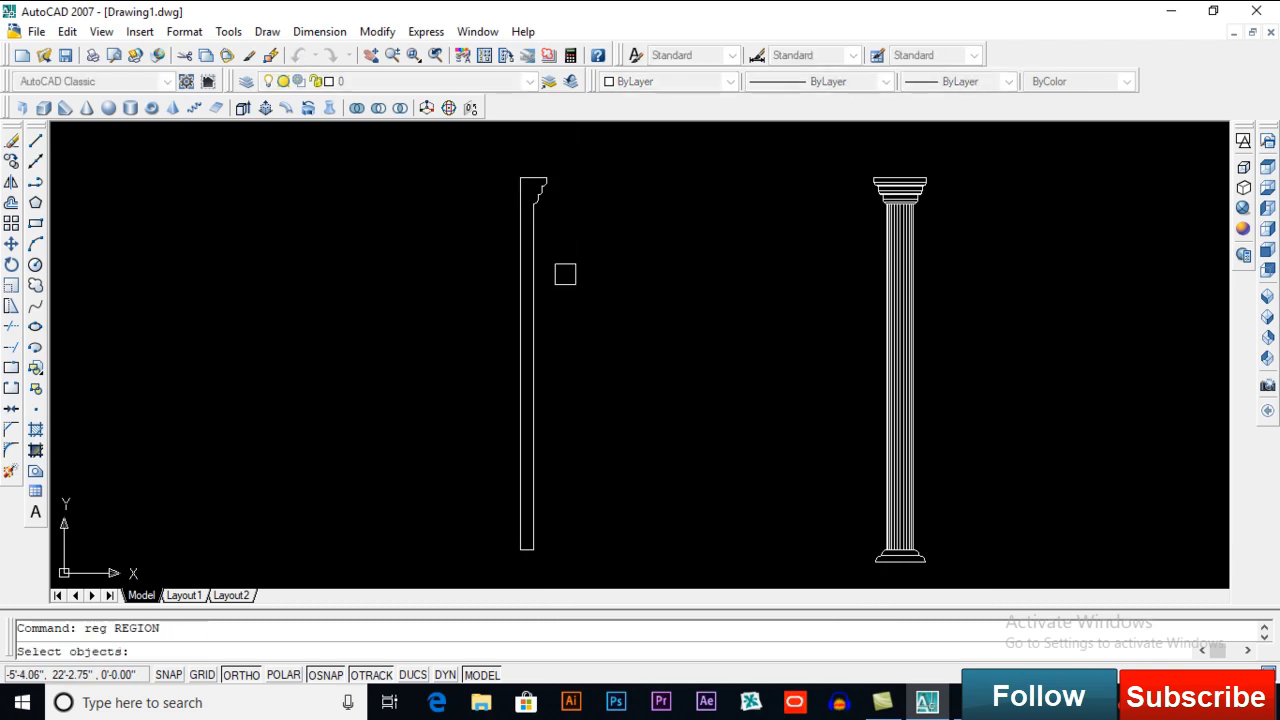
left_click_drag(564, 272, 444, 560)
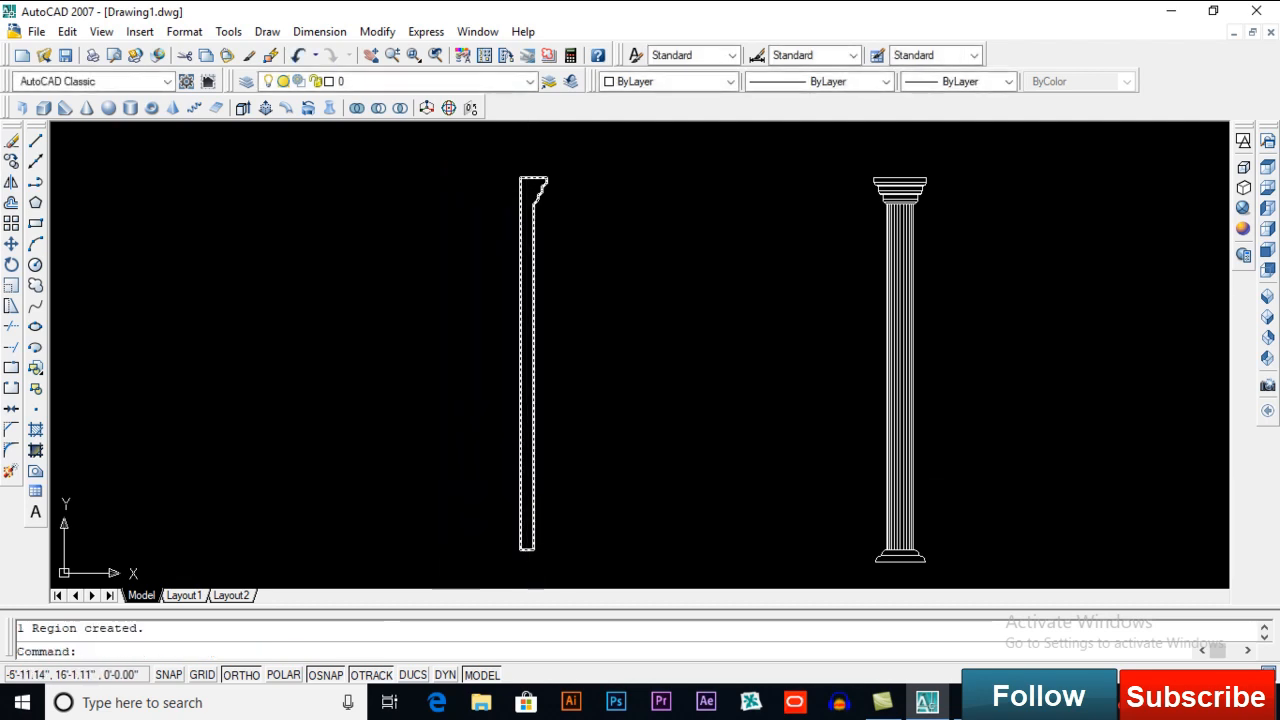
type("re")
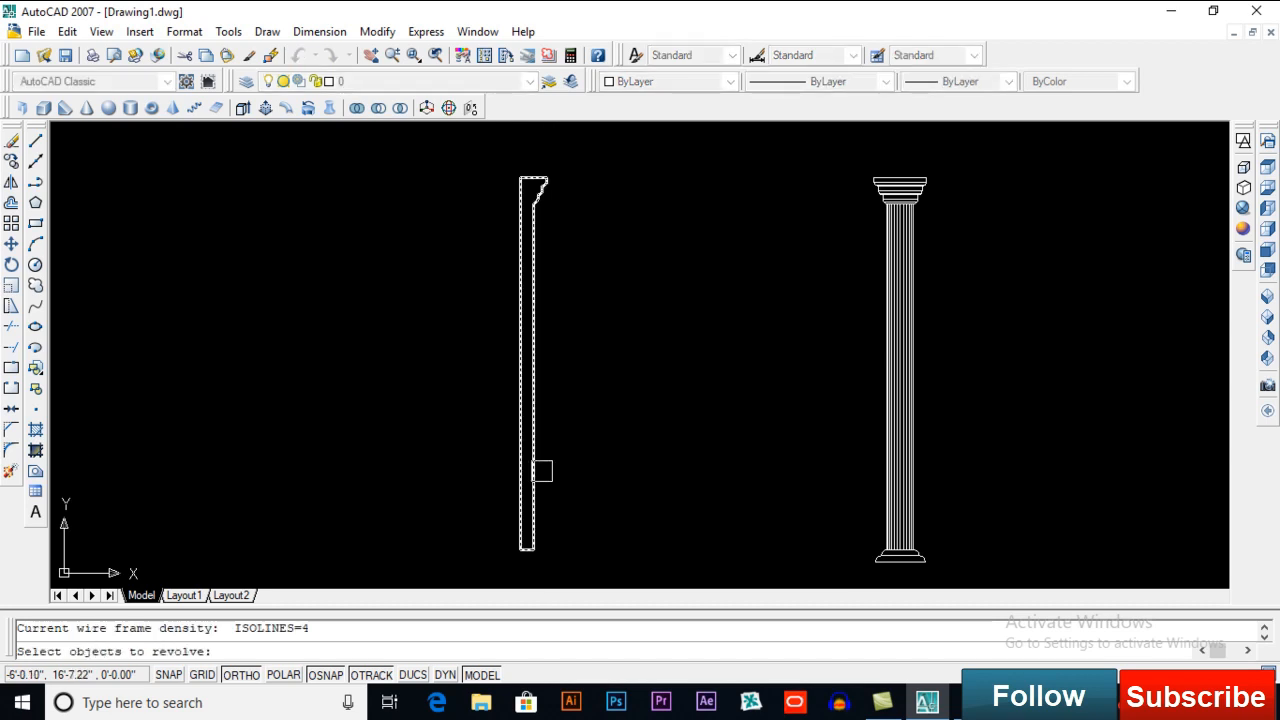
Revolve the profile region about the axis through its bottom and top endpoints into a solid column.
left_click(540, 470)
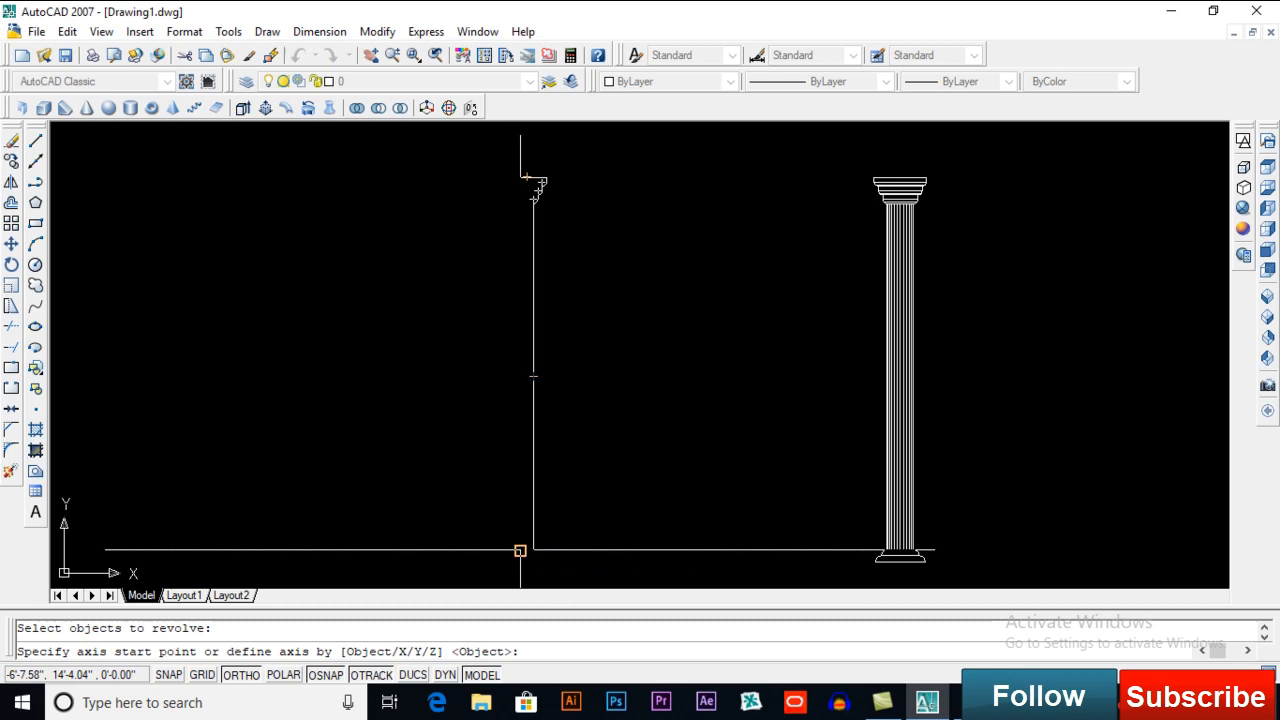
left_click(518, 176)
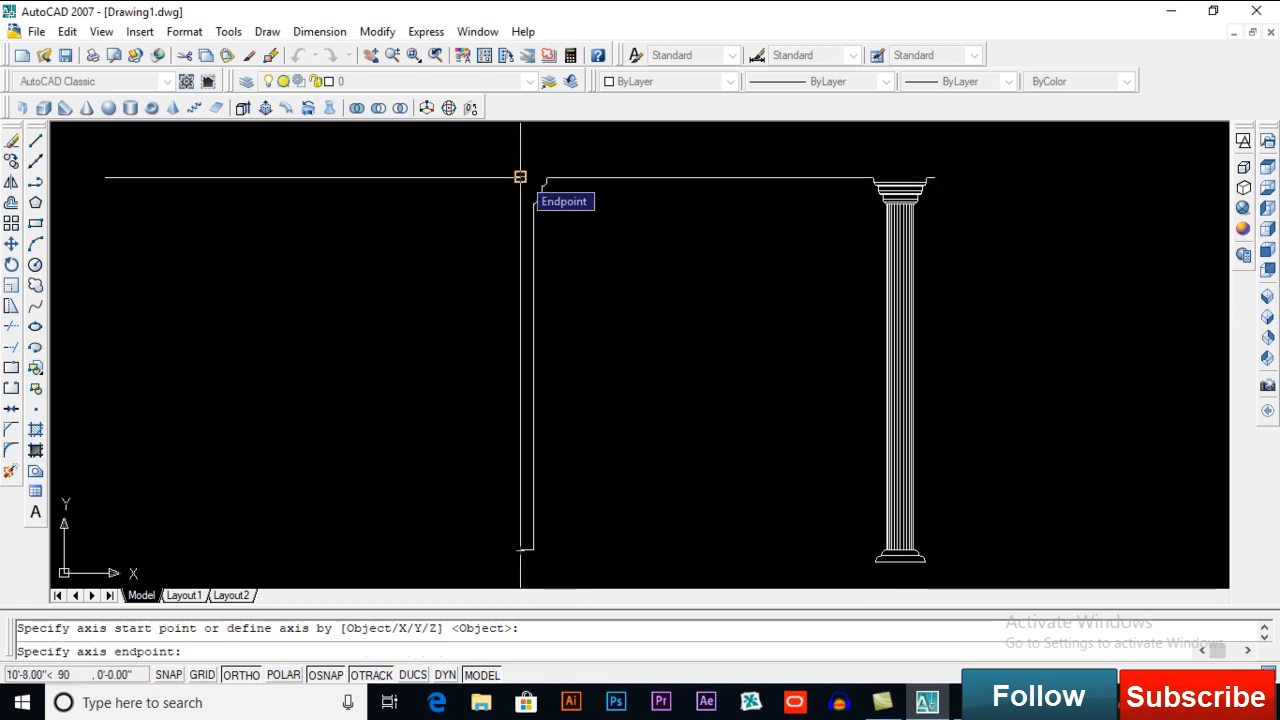
left_click(516, 176)
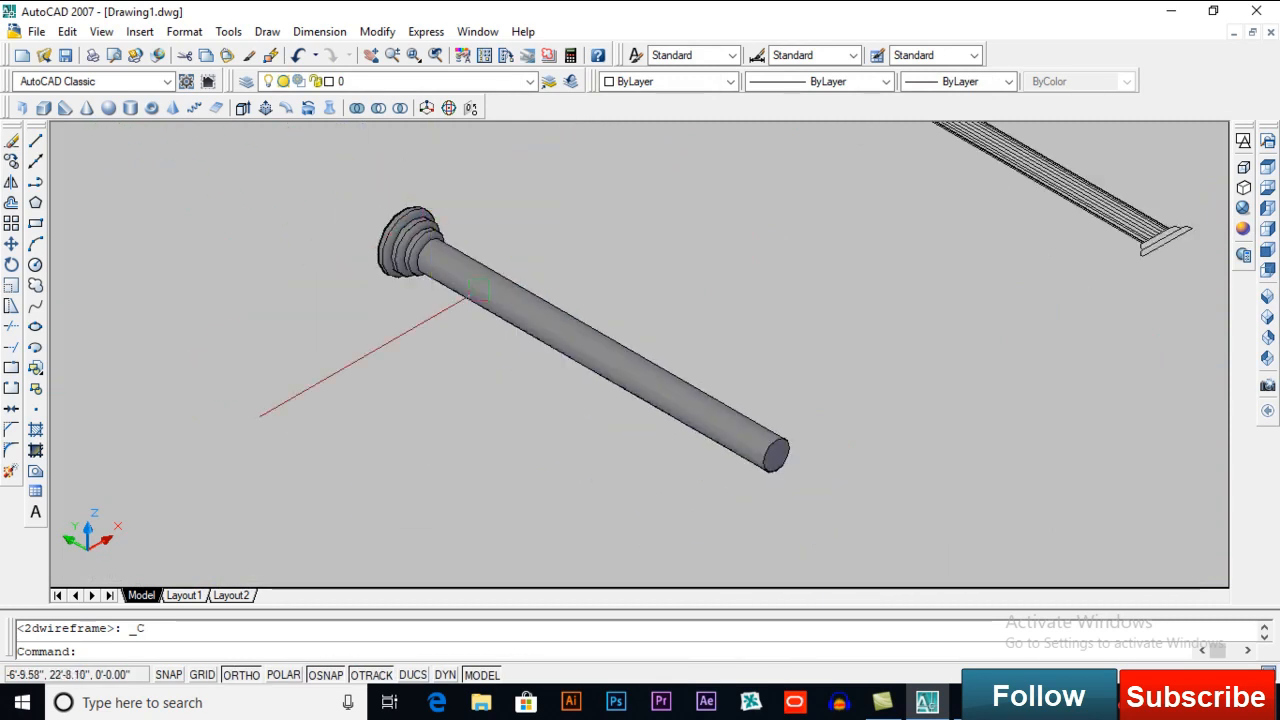
Return the revolved column to 2D Wireframe display with its base edge in view.
type("co")
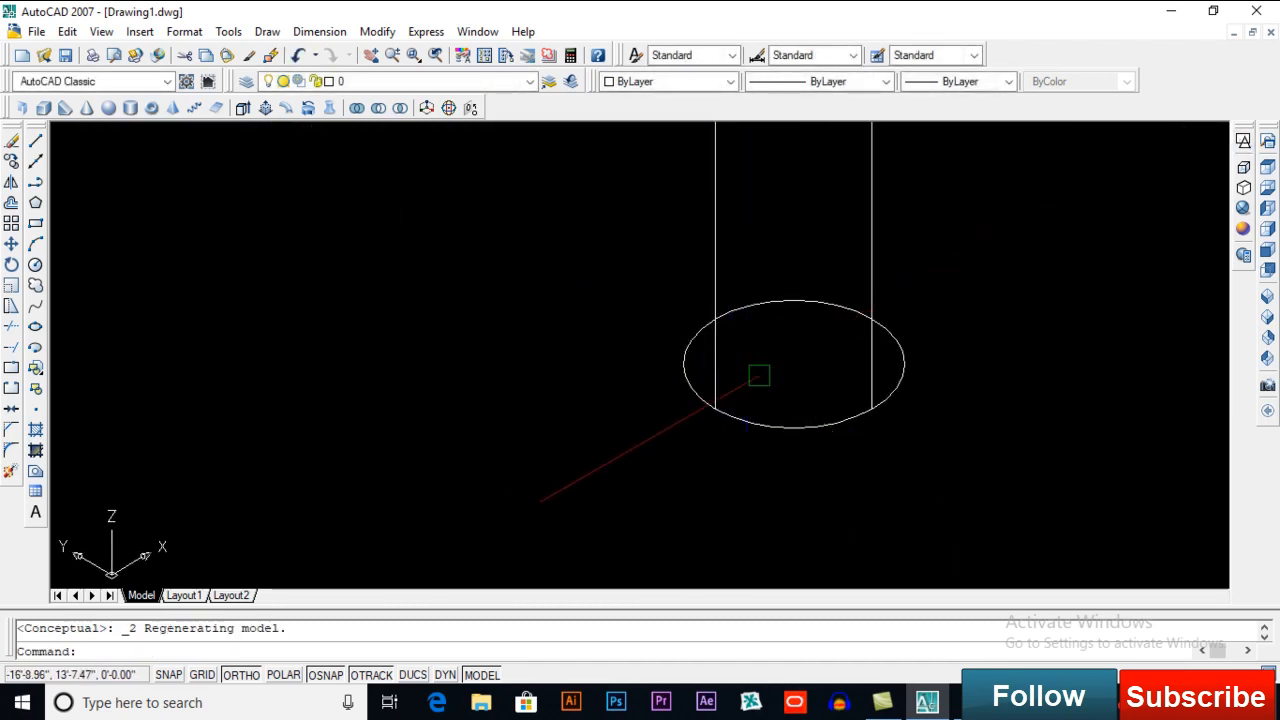
Draw a small flute circle on the rim of the column's base circle.
type("c")
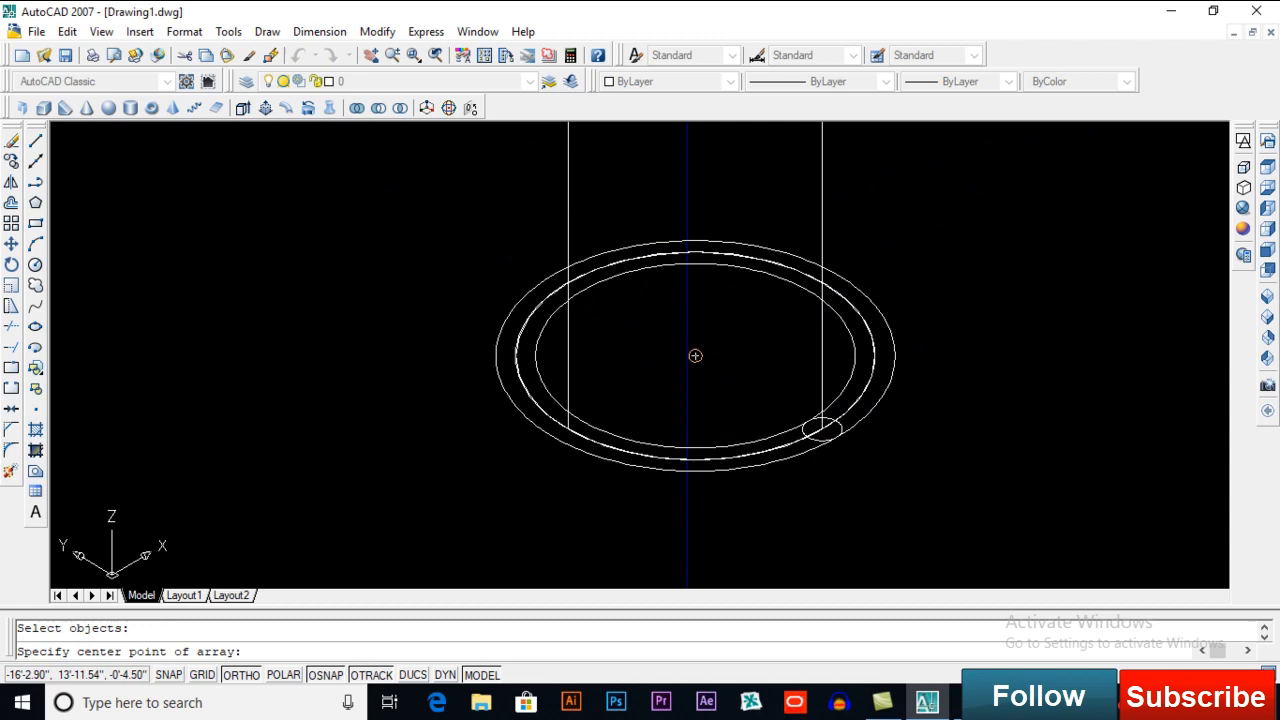
Polar-array the small circle about the column centre into 28 circles over 360°, previewed and accepted.
left_click(694, 356)
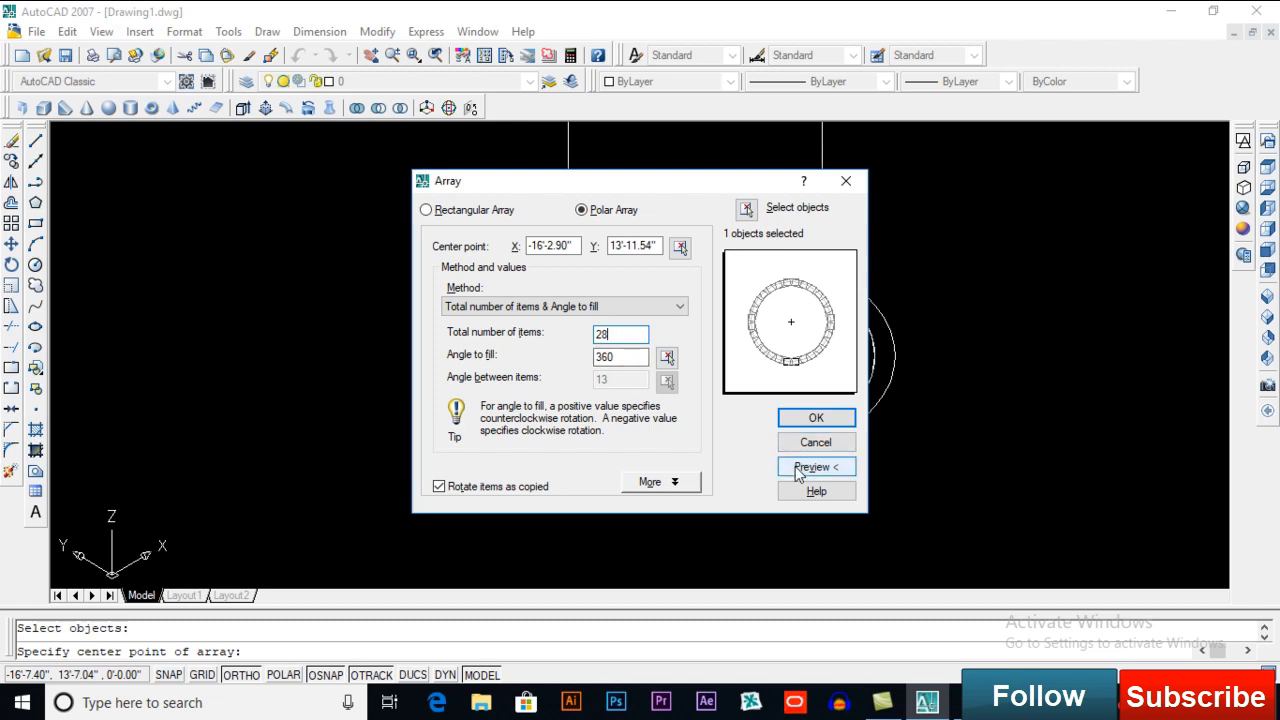
left_click(816, 466)
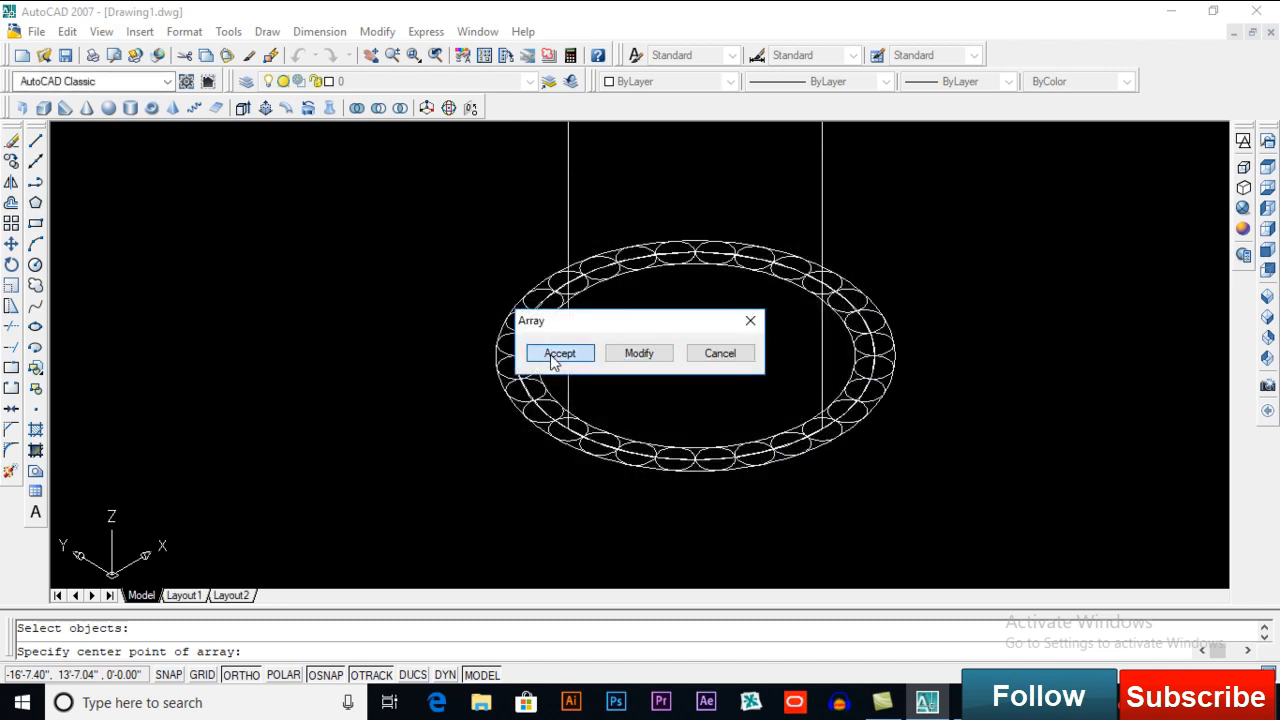
left_click(560, 352)
type("di")
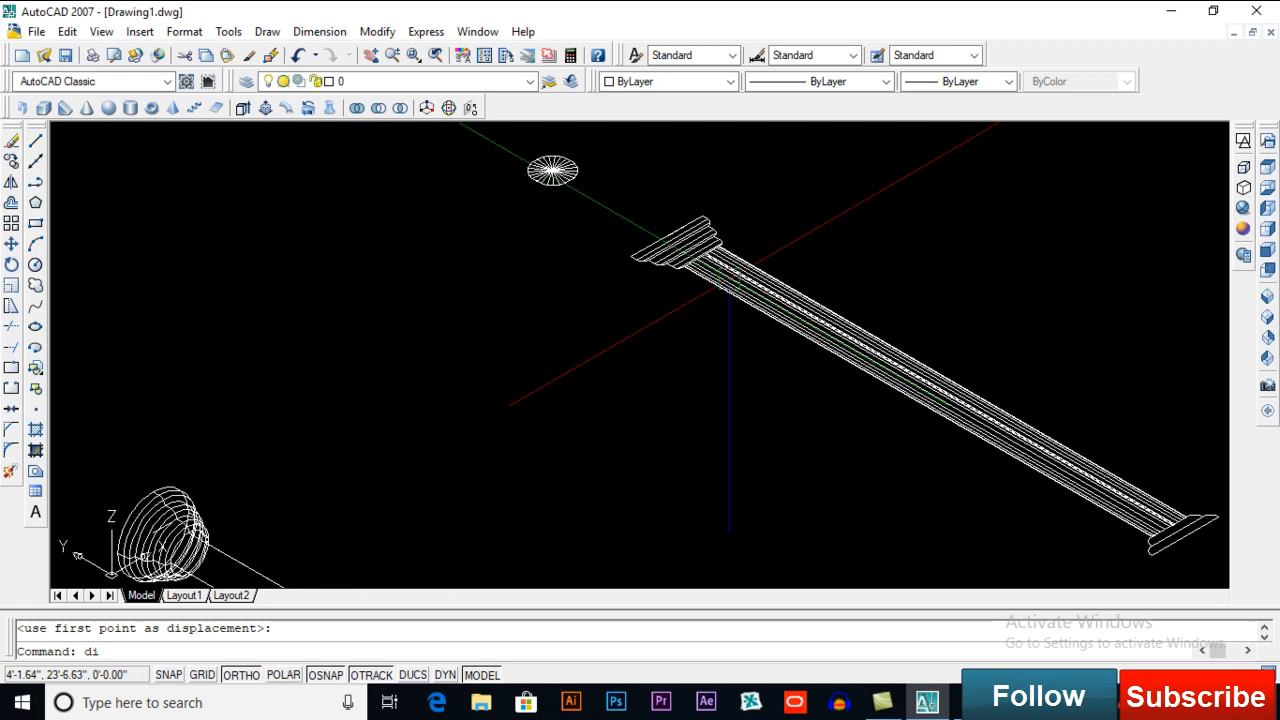
Measure the column's length between its two ends with DIST, returning about 9'-11".
left_click(724, 240)
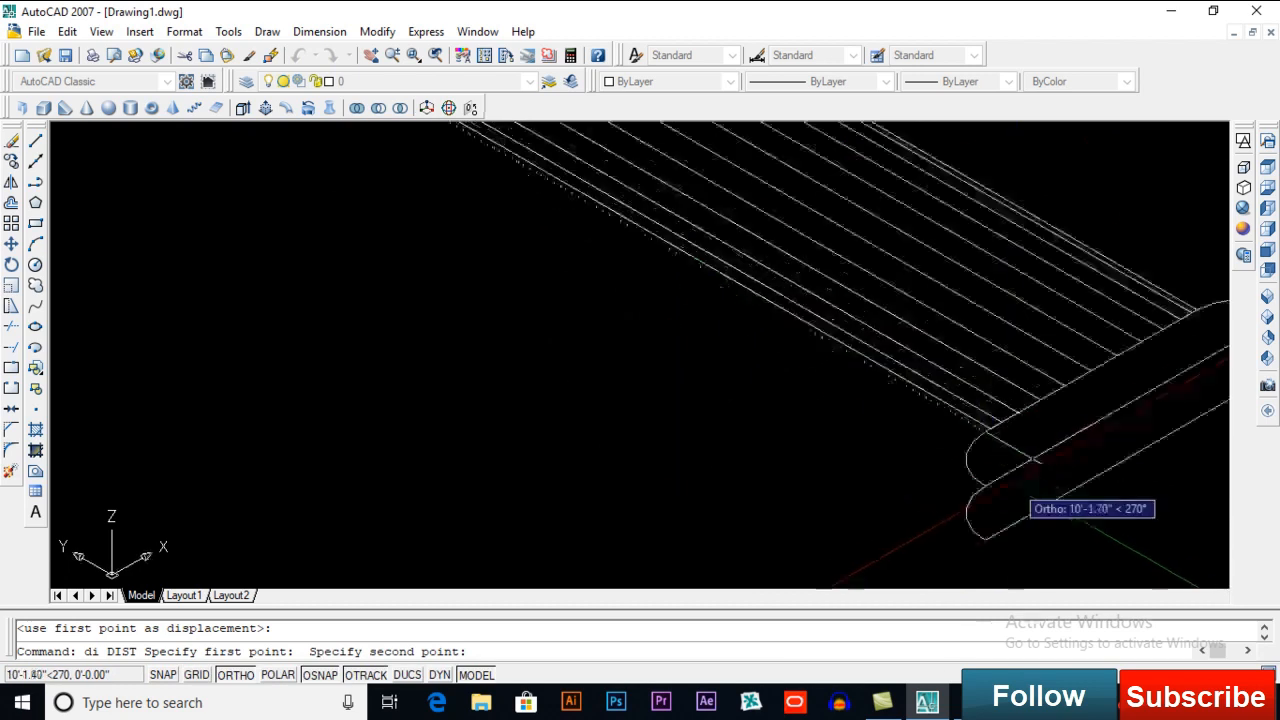
left_click(970, 414)
type("ex")
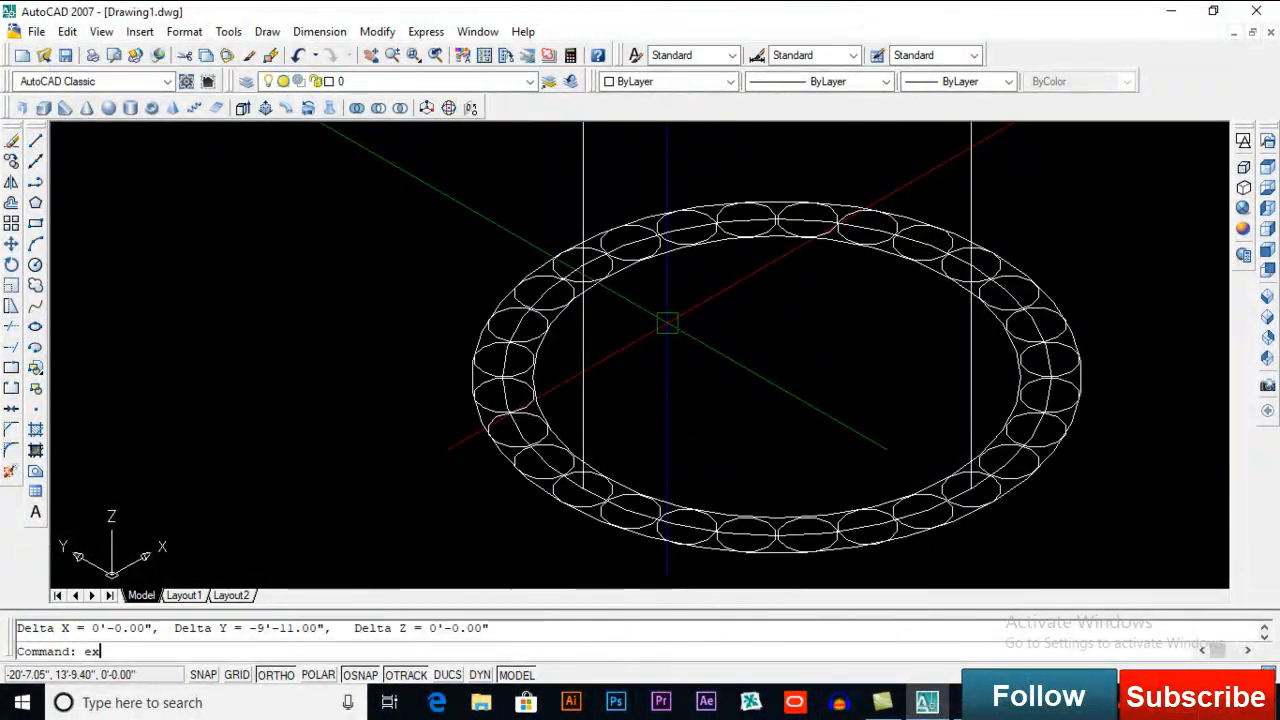
Extrude the ring of flute circles about 9 feet up the shaft to form the fluted column.
key("Return")
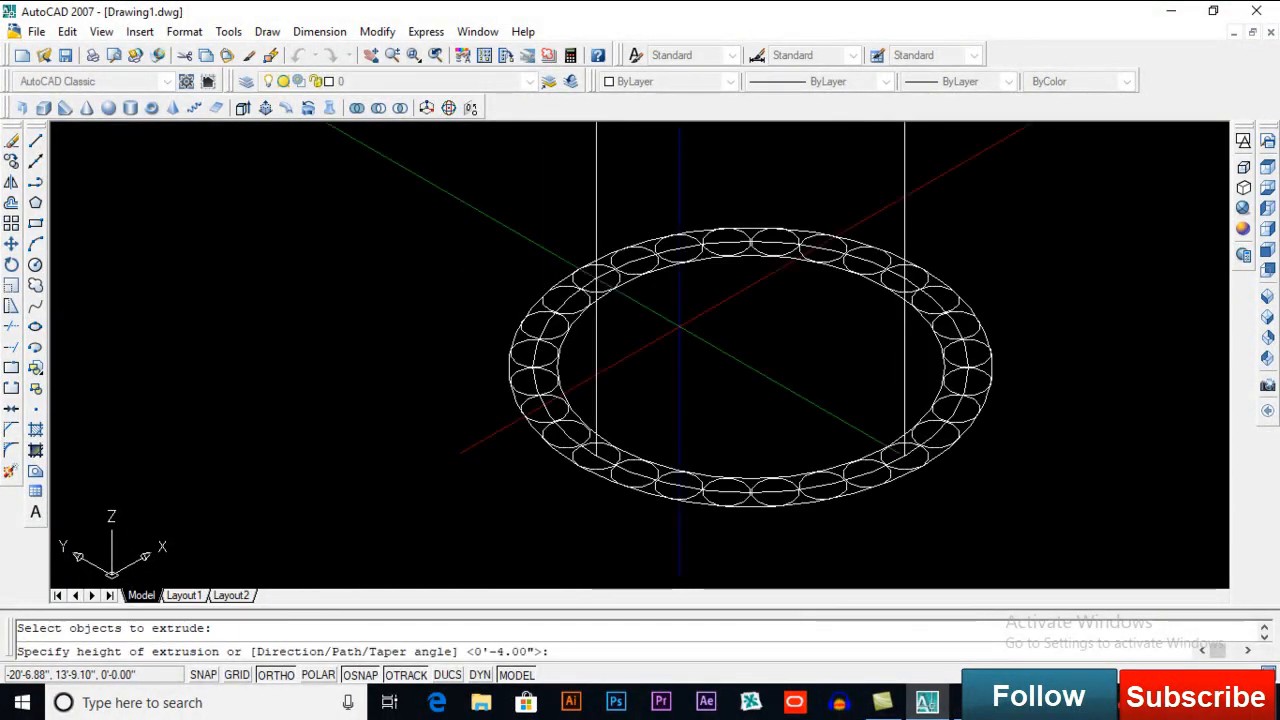
type("9")
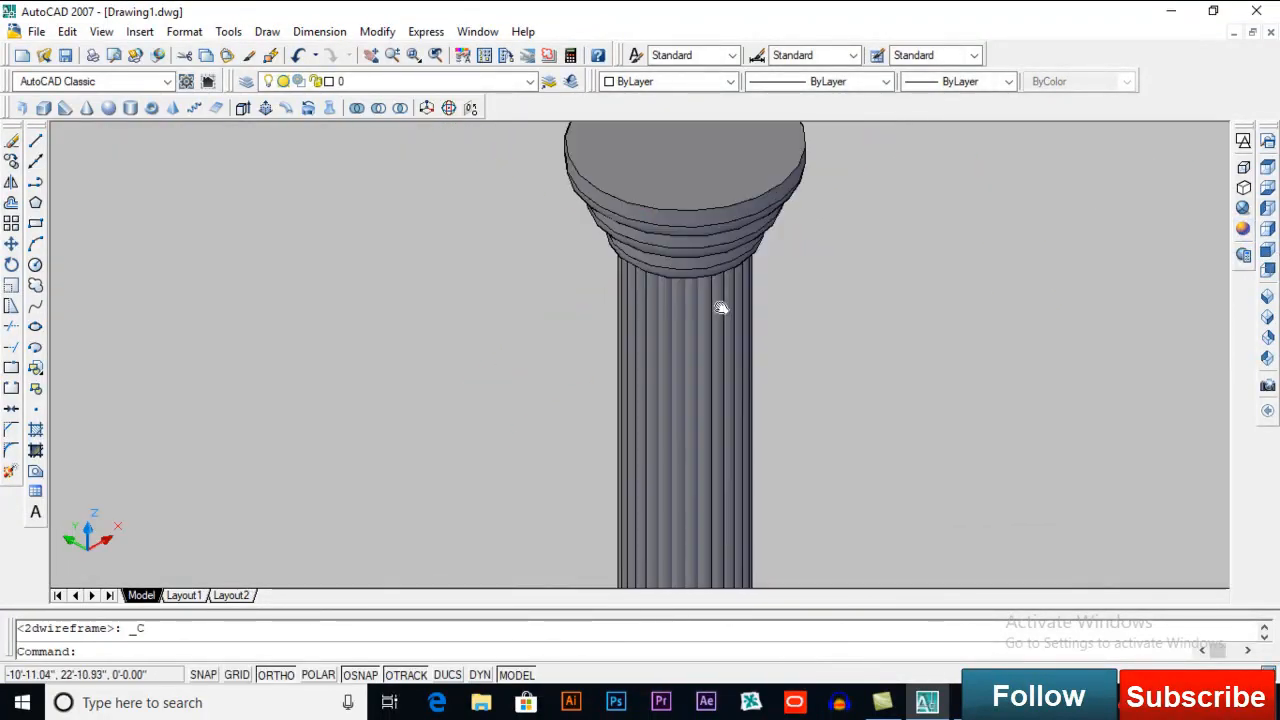
type("un")
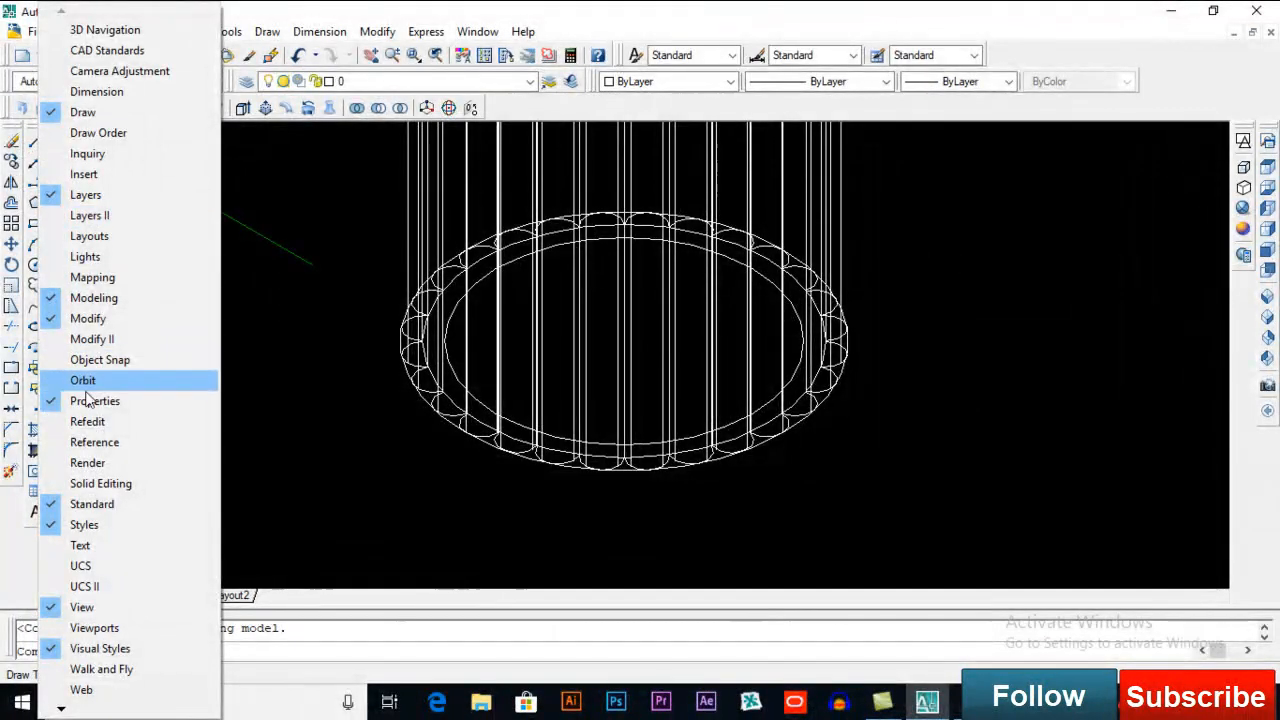
mouse_move(94, 298)
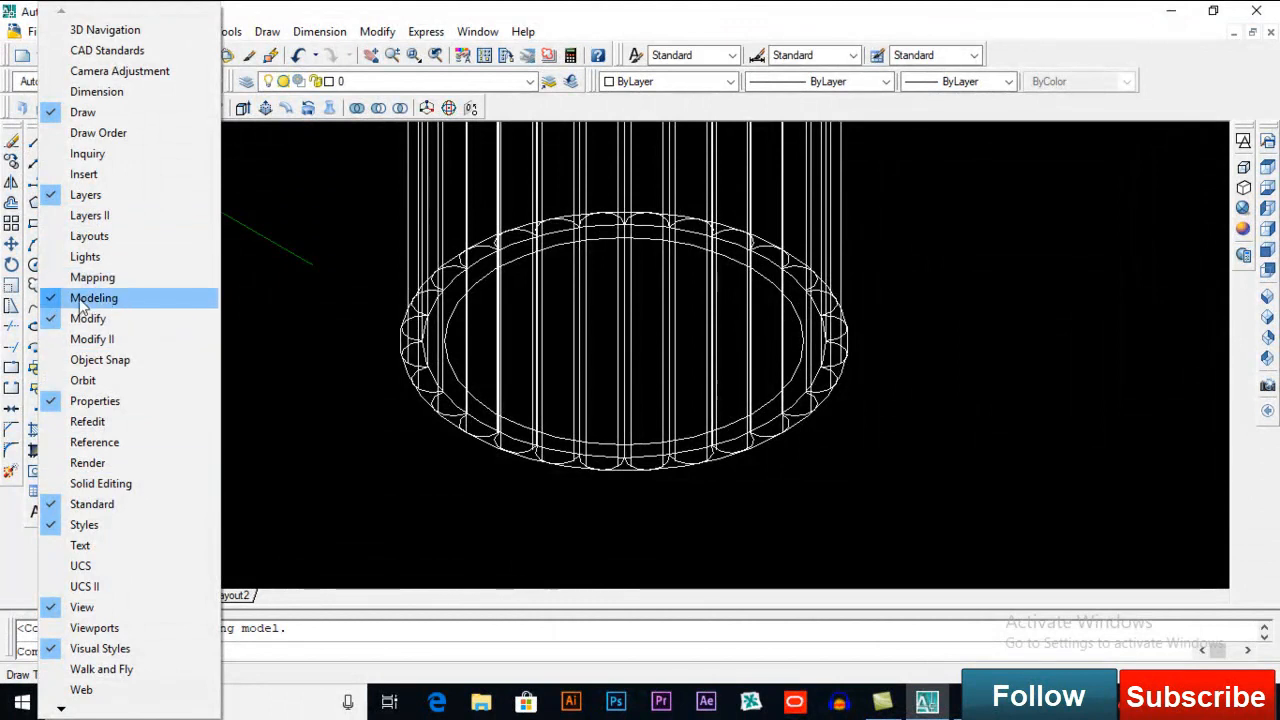
Dismiss the toolbar list and start the HELIX command beneath the fluted column.
left_click(94, 296)
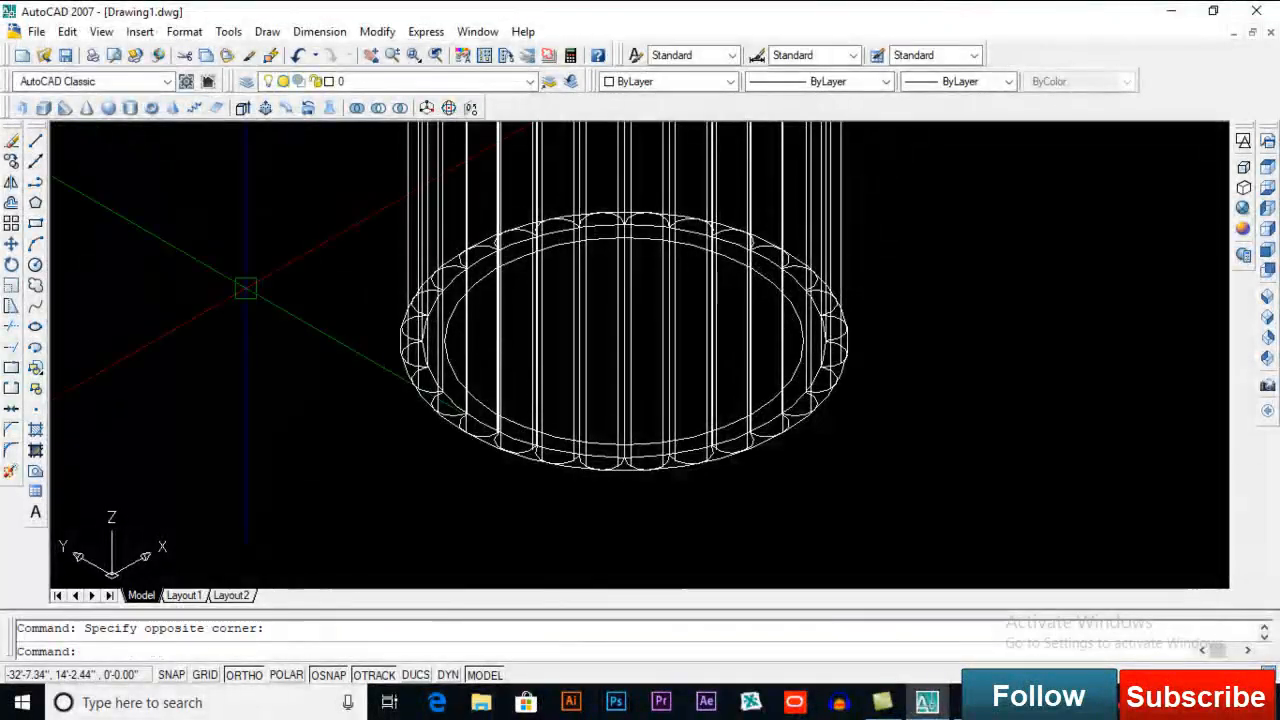
mouse_move(196, 110)
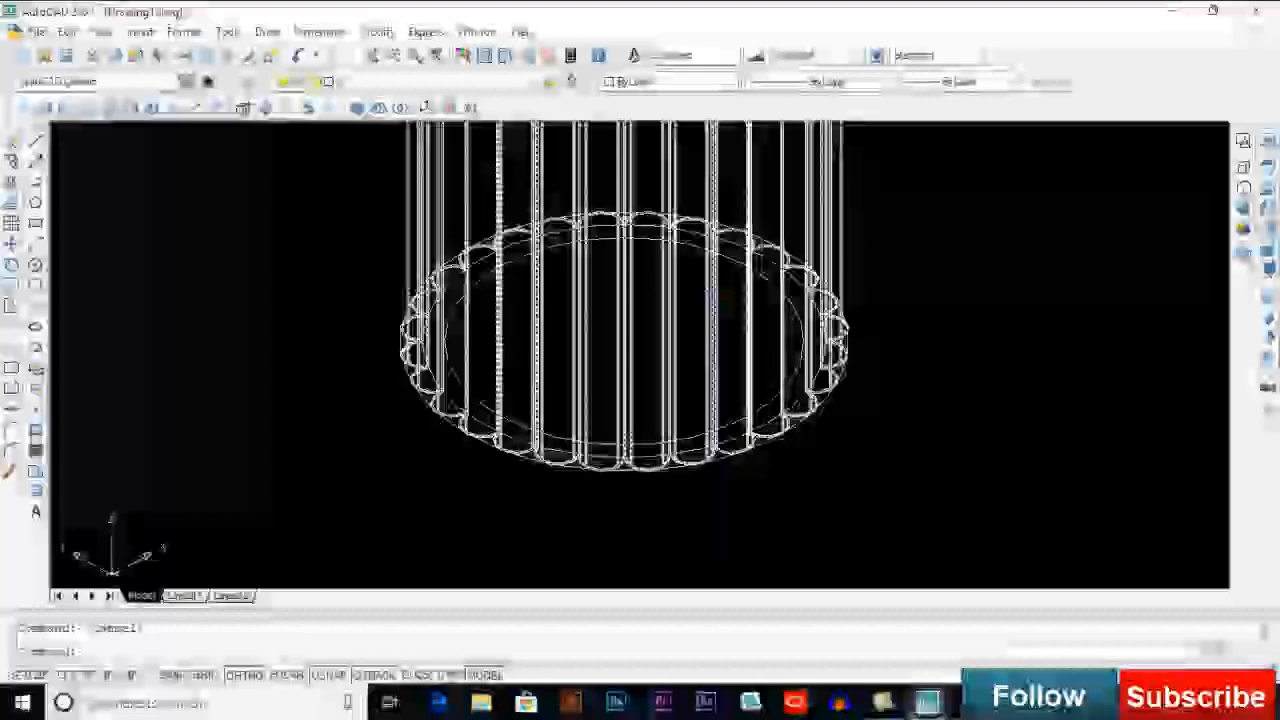
type("helix")
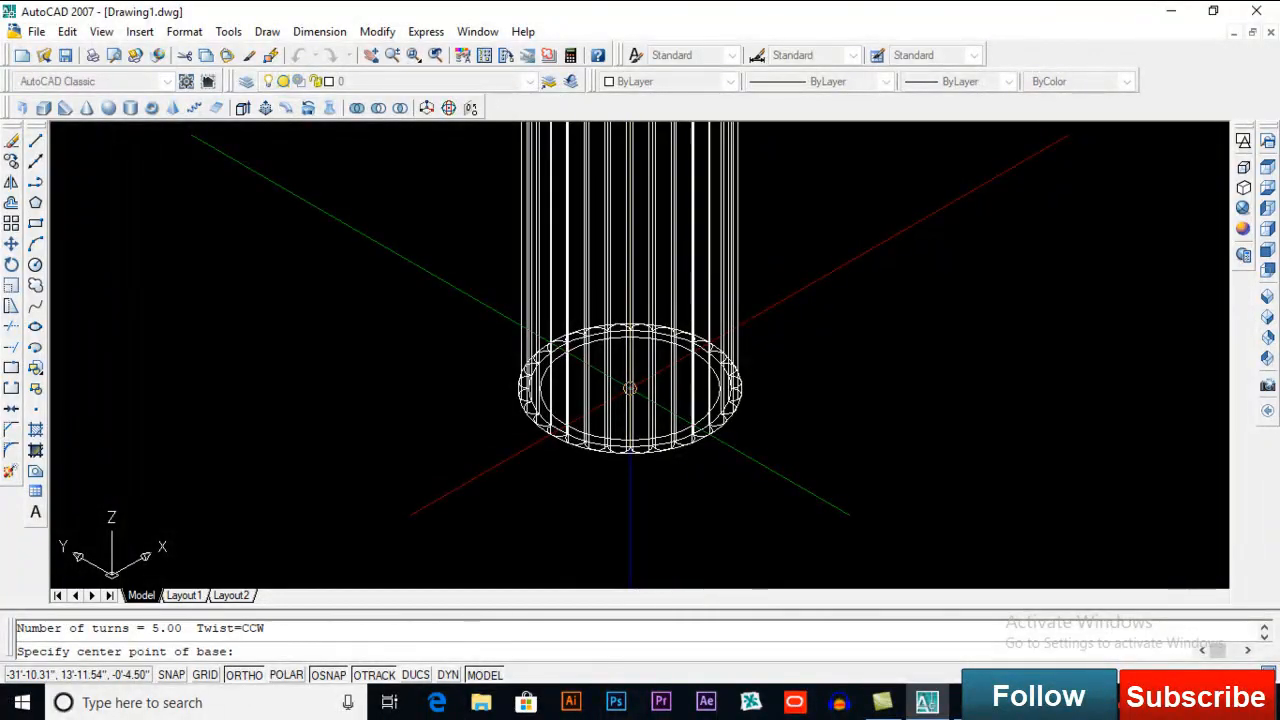
Create a helix at the column's base centre with 5 turns and about 9'-11" height.
left_click(668, 450)
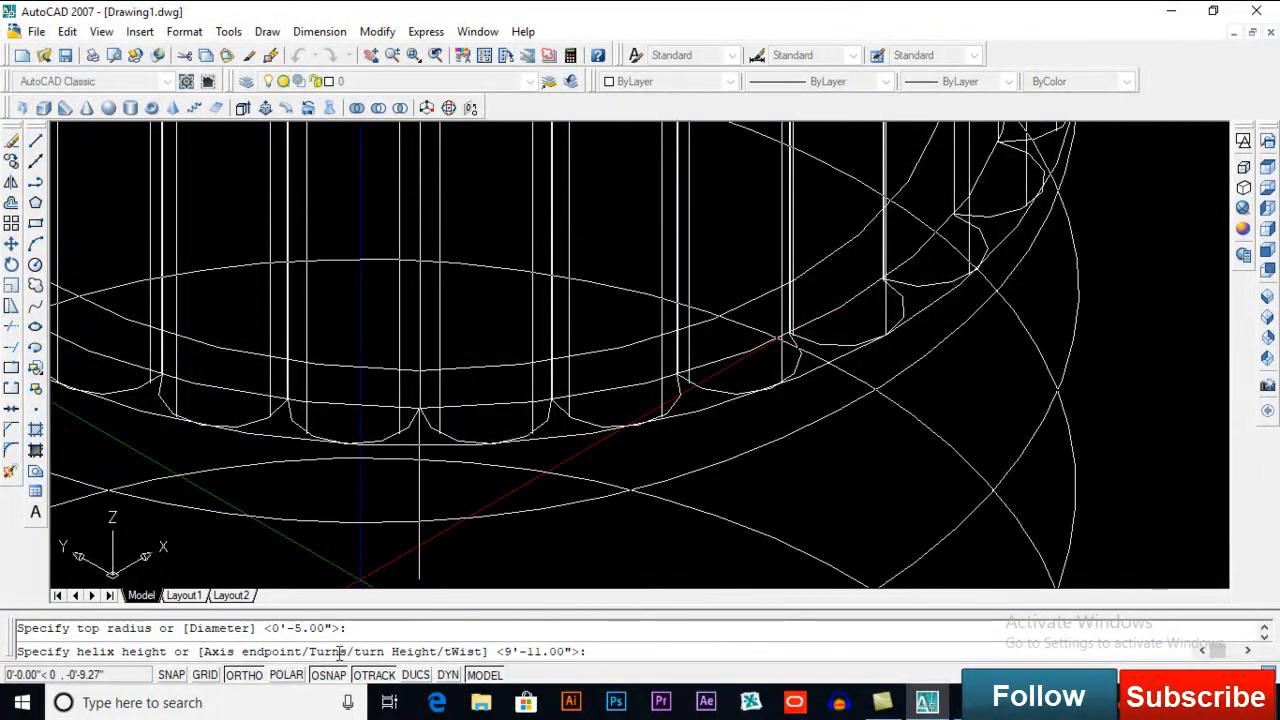
type("t")
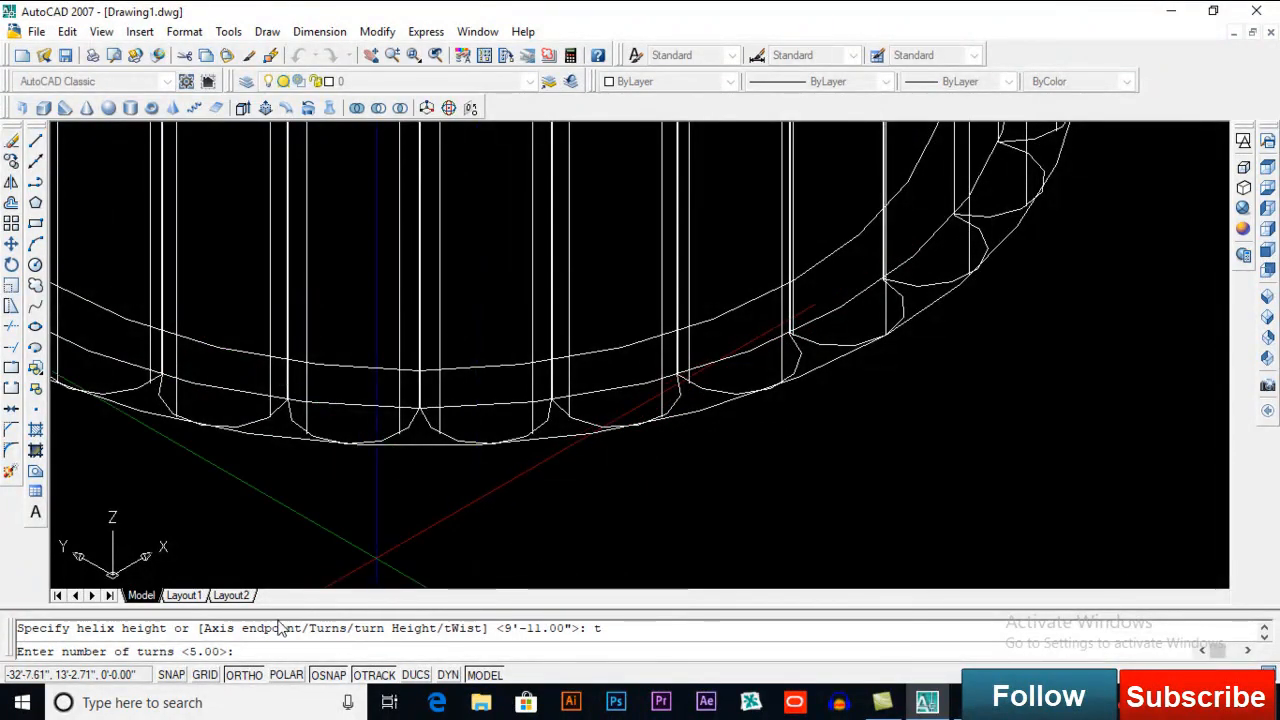
mouse_move(284, 620)
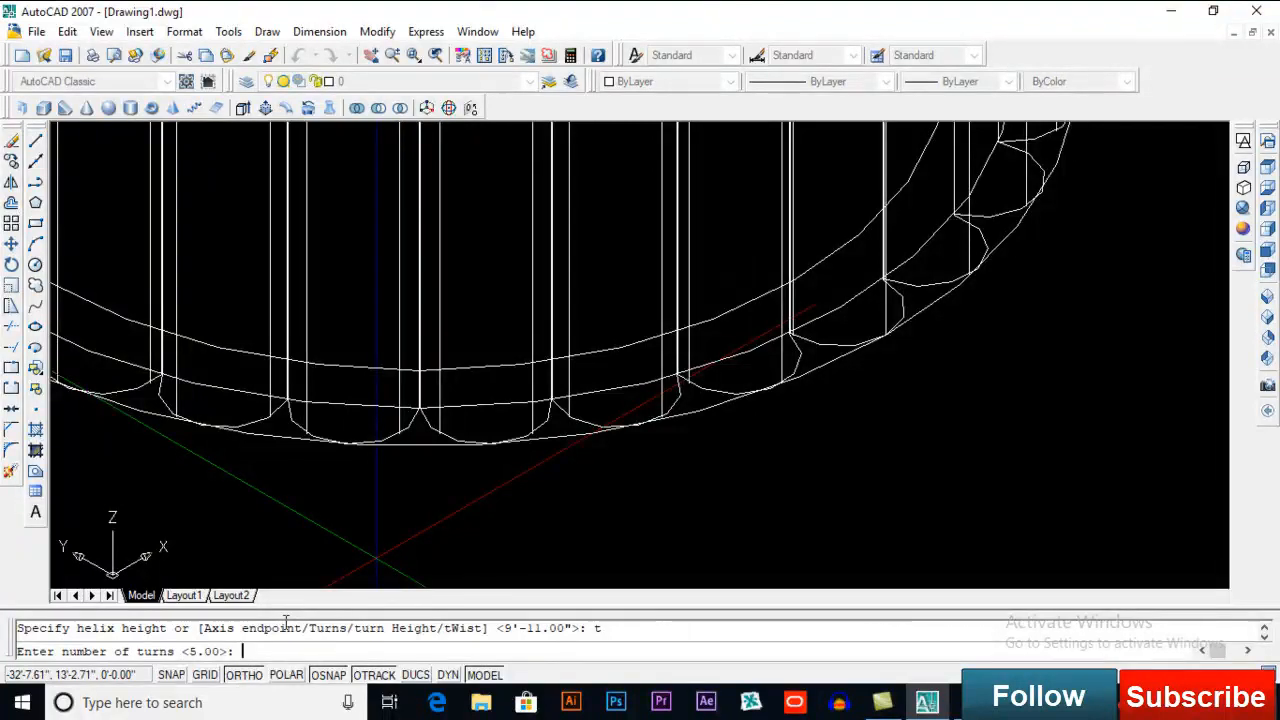
type("5")
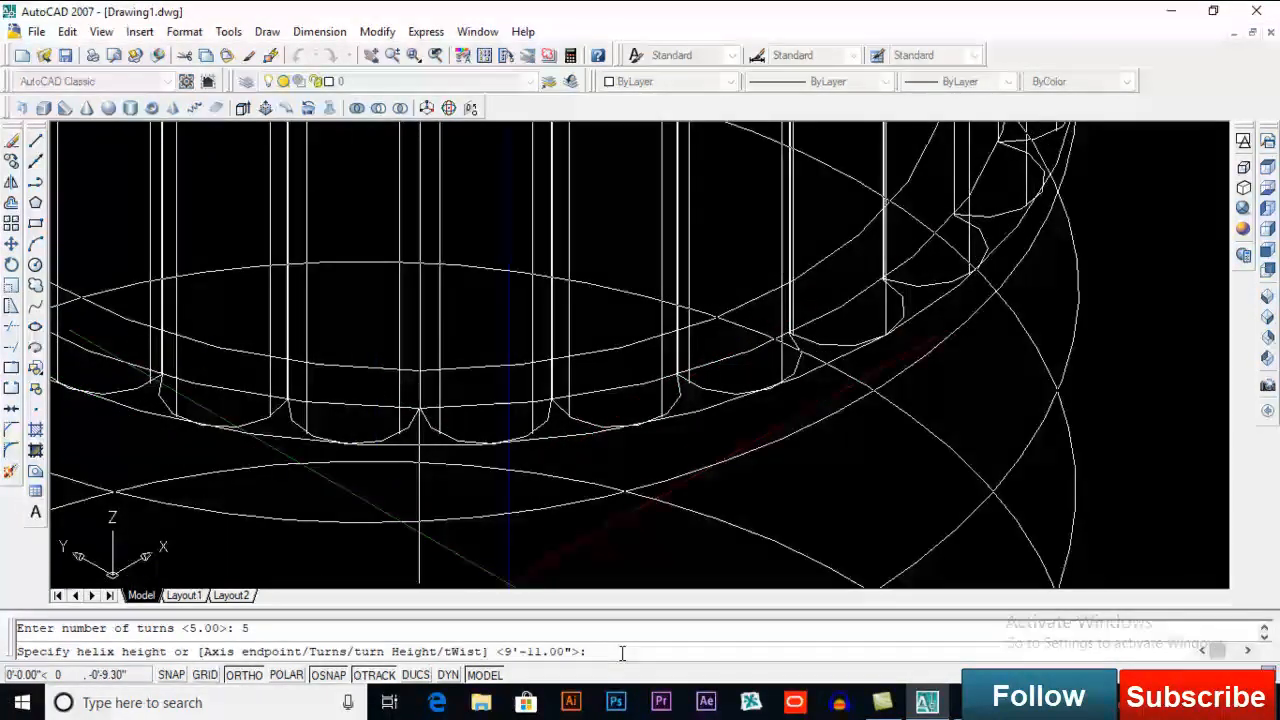
type("9'1")
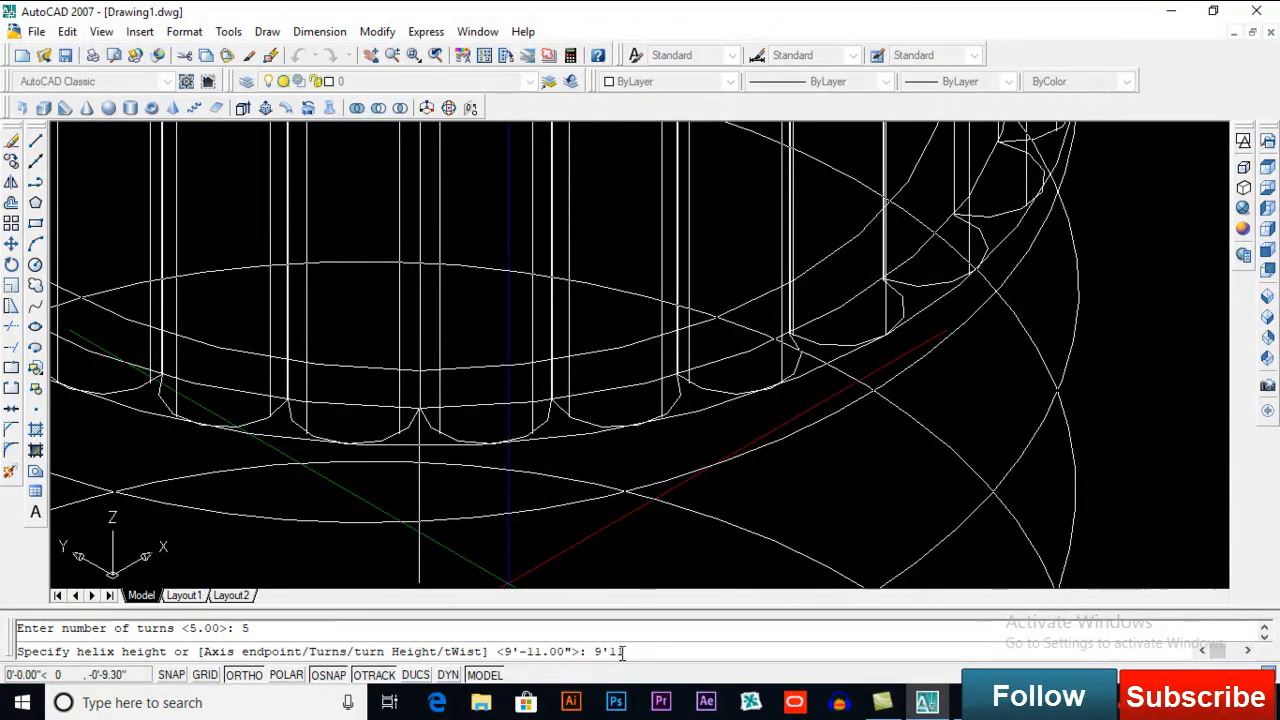
key("Enter")
type("c")
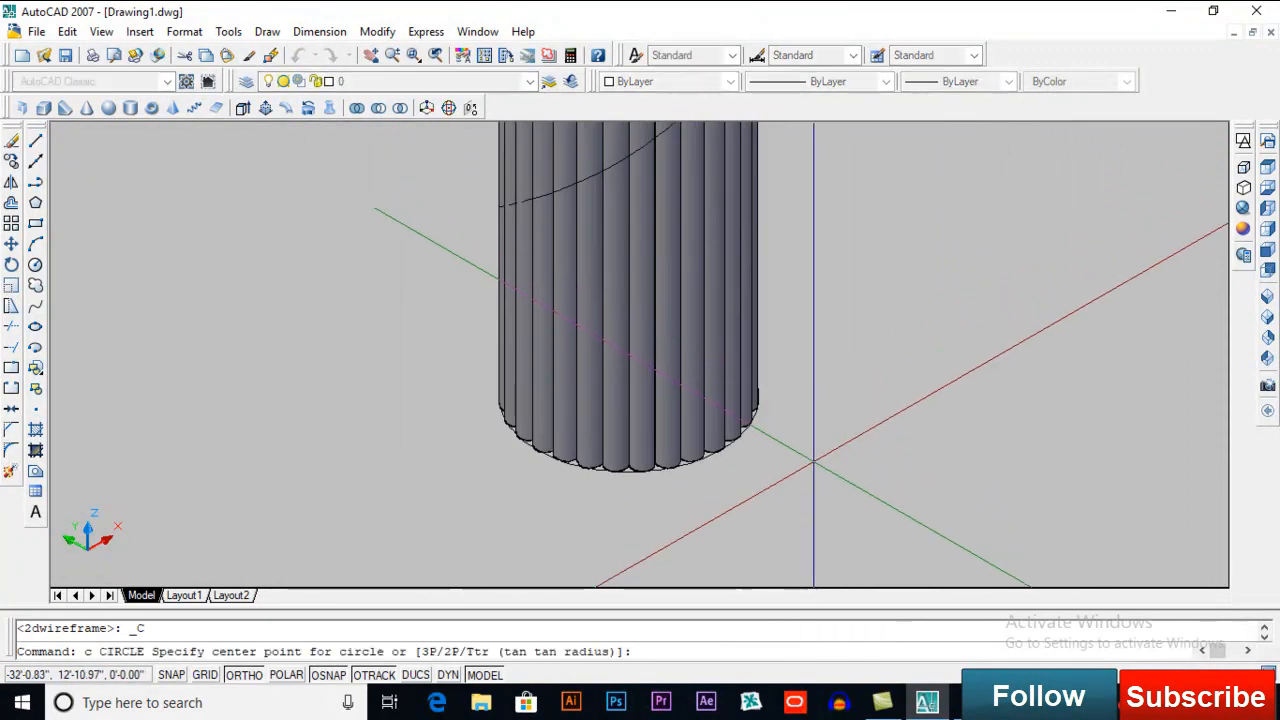
left_click(812, 470)
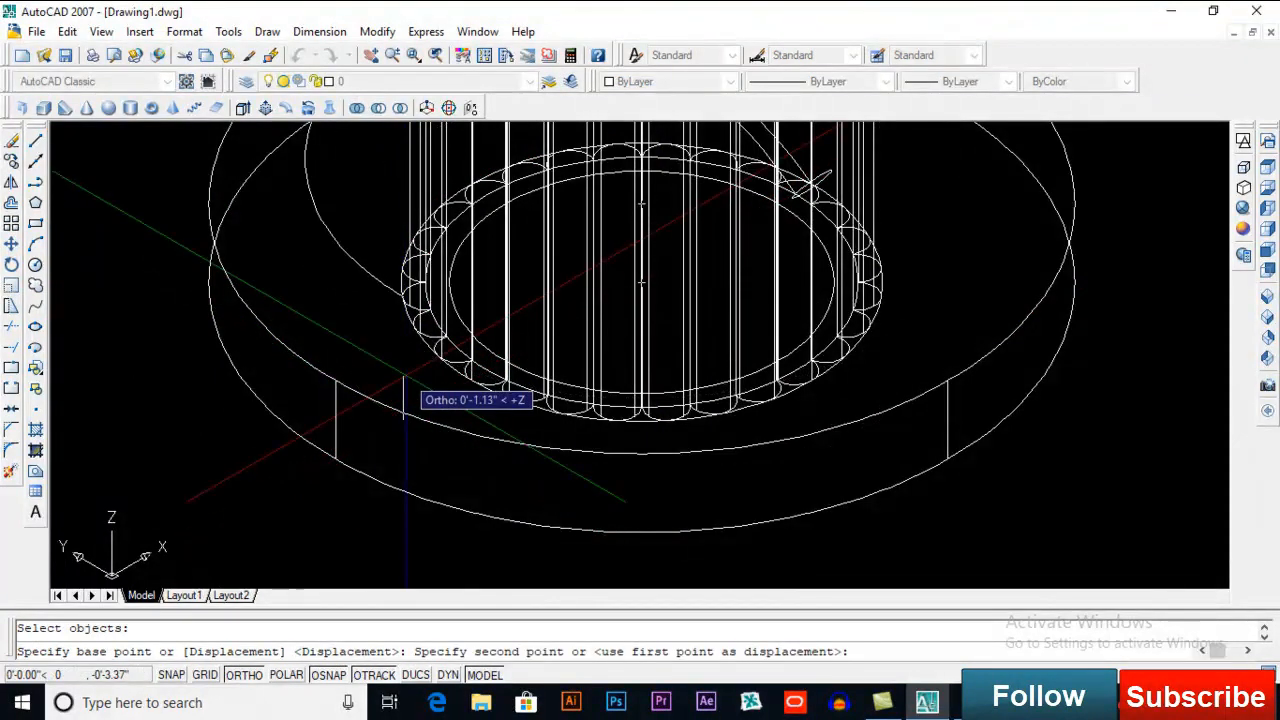
Move the extruded base slabs down 2 inches along Z below the shaft.
type("2")
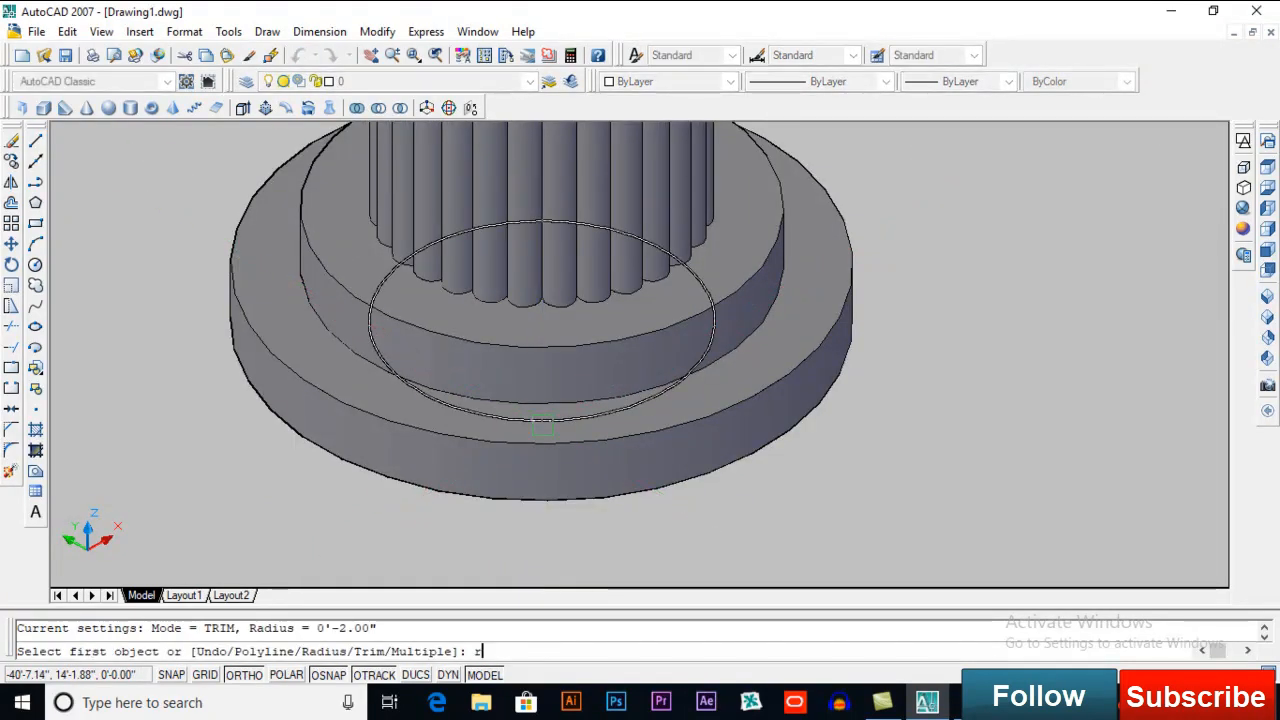
Round the upper slab's top edge with a 2-inch fillet and restart FILLET for the next edge.
type("radius <0'-2.00\">: 2")
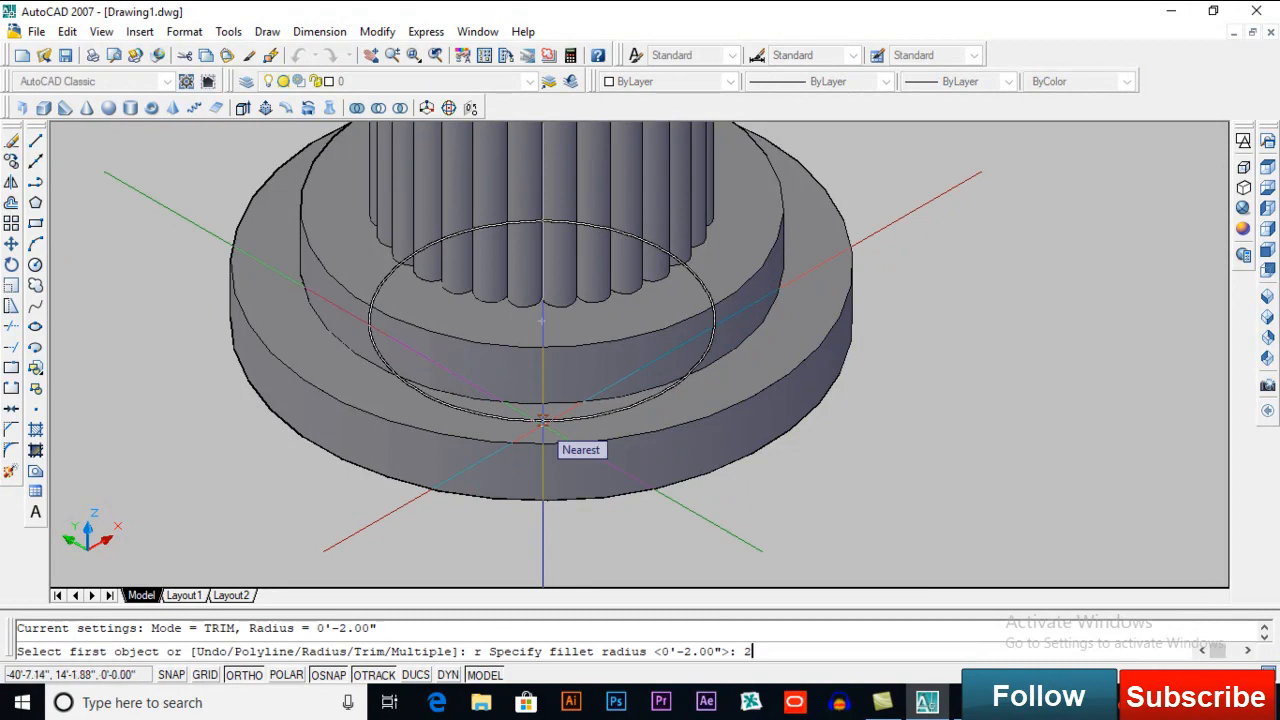
key("Enter")
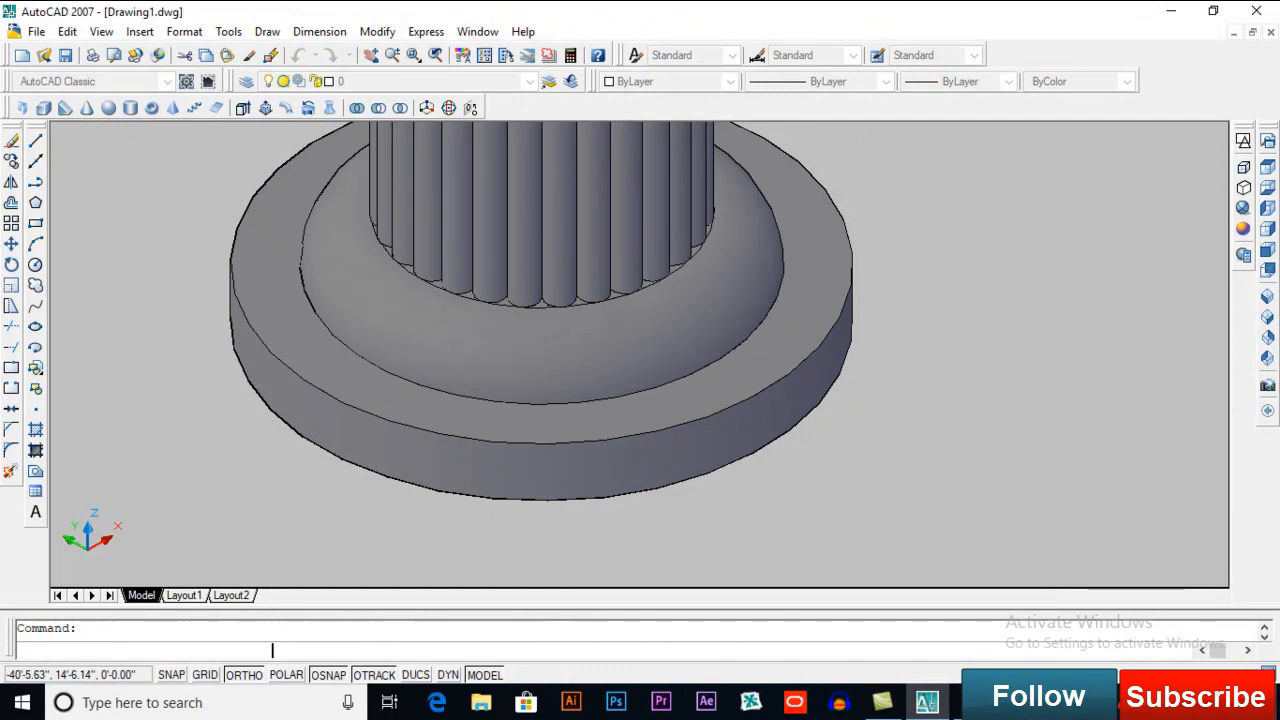
key("enter")
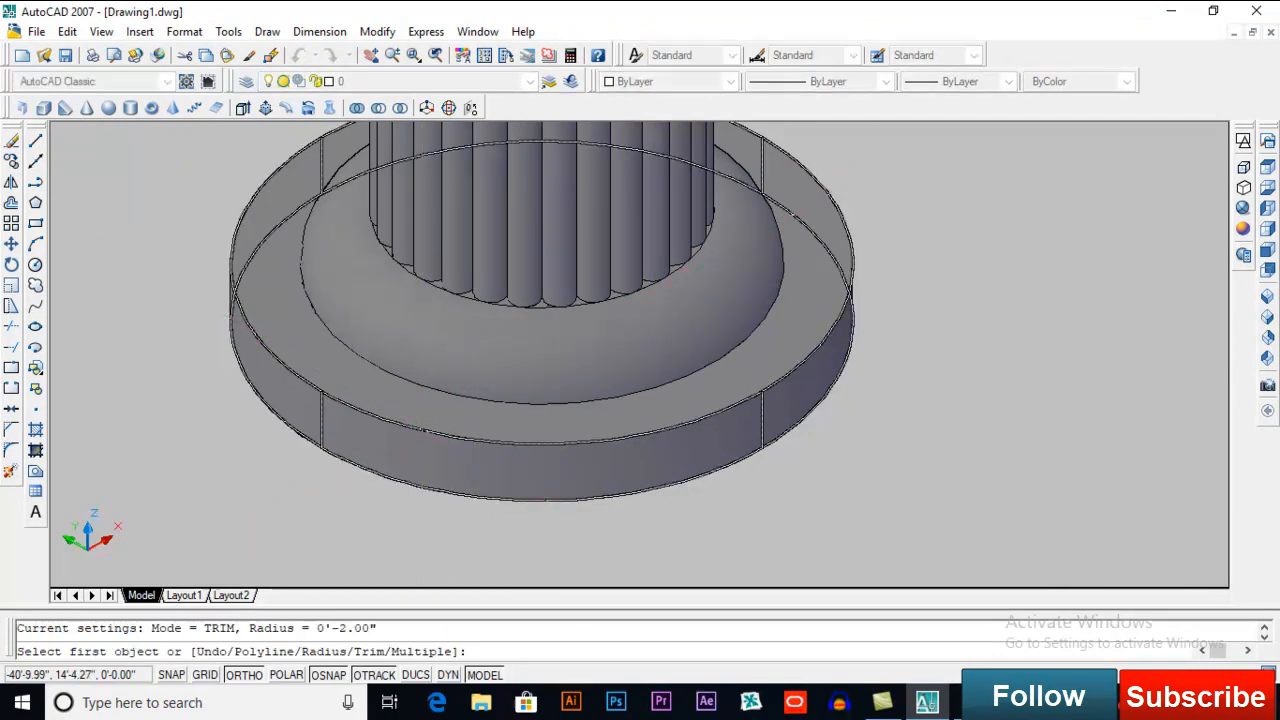